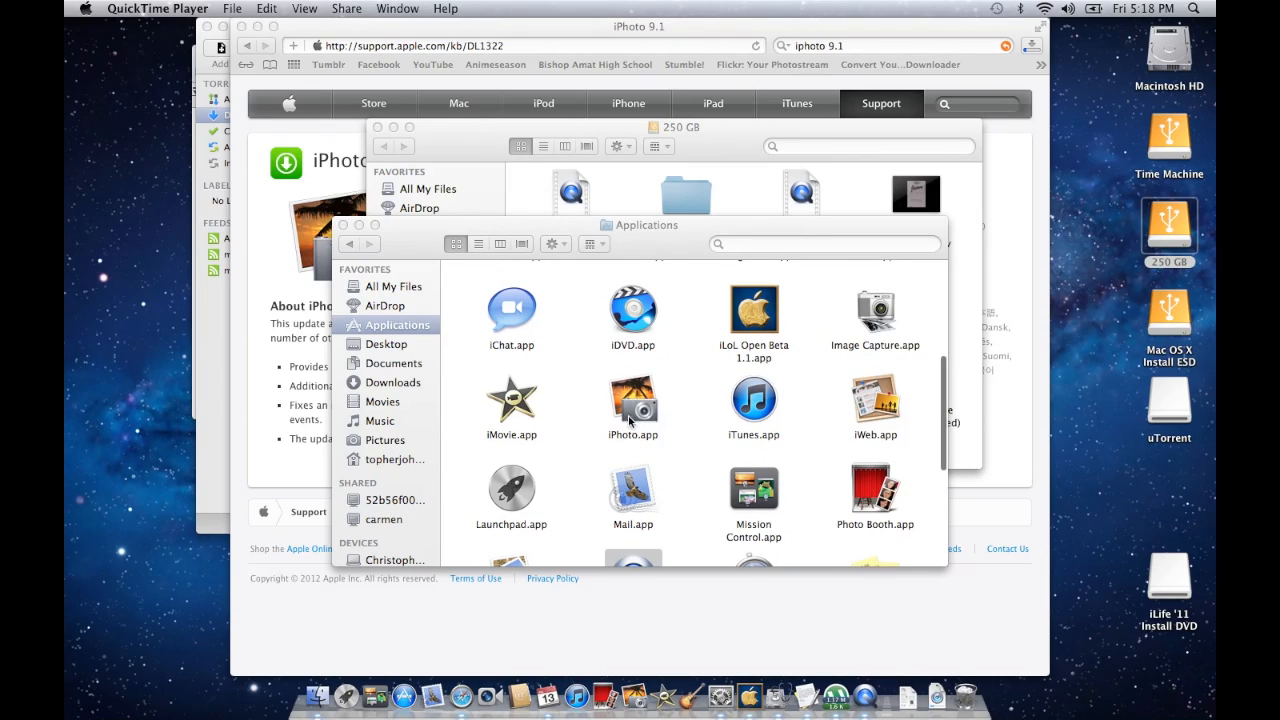
- Launch iPhoto from Applications and accept its prompt to run Software Update
{"action": "left_click", "coordinate": [632, 405]}
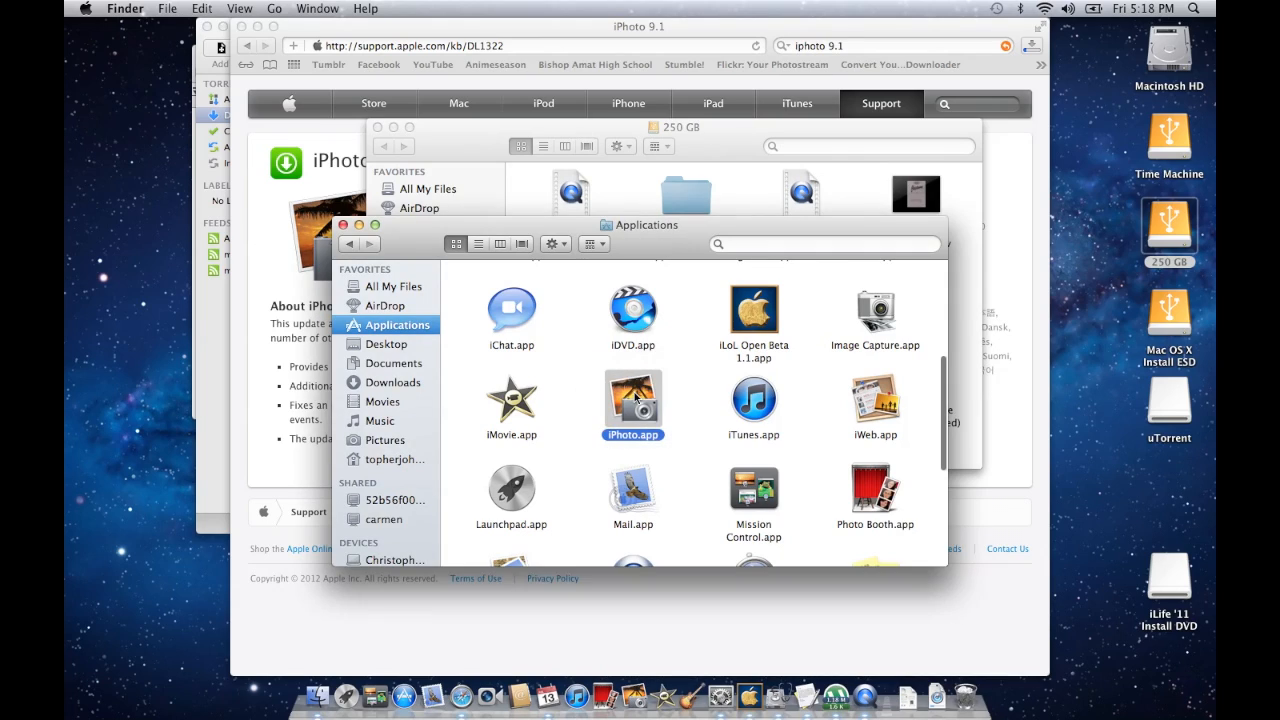
{"action": "double_click", "coordinate": [632, 400]}
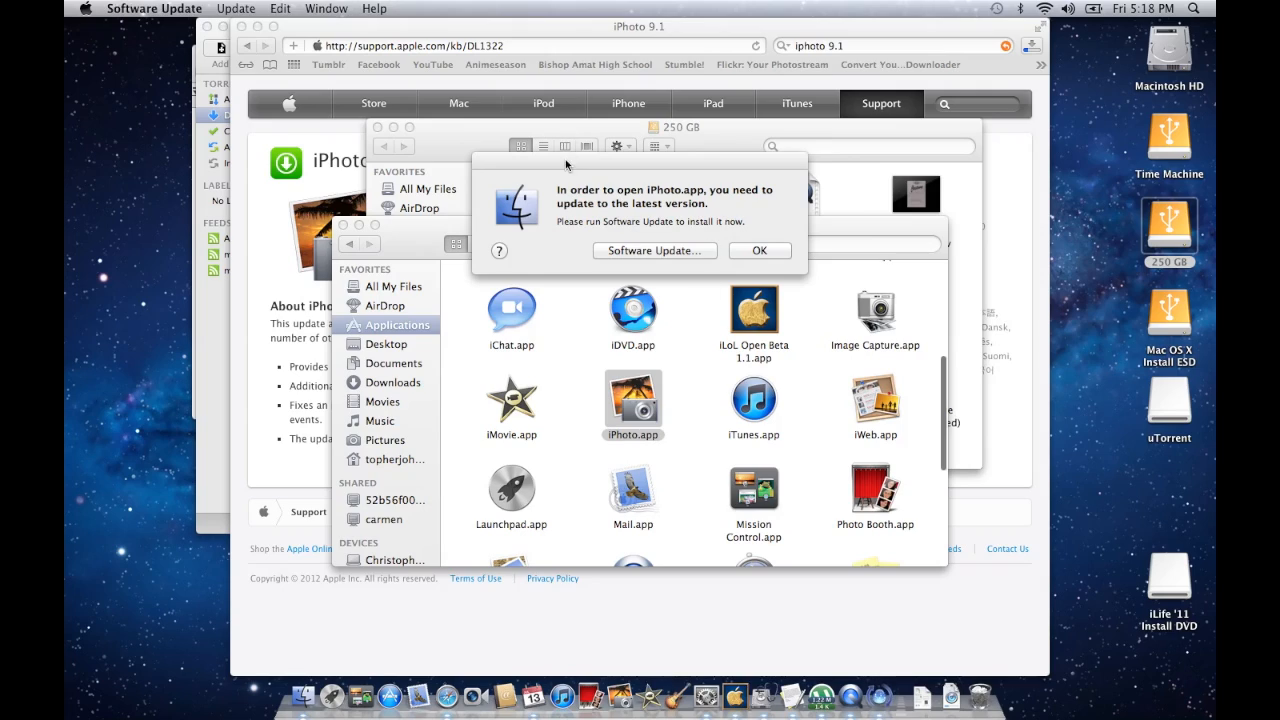
{"action": "left_click", "coordinate": [654, 250]}
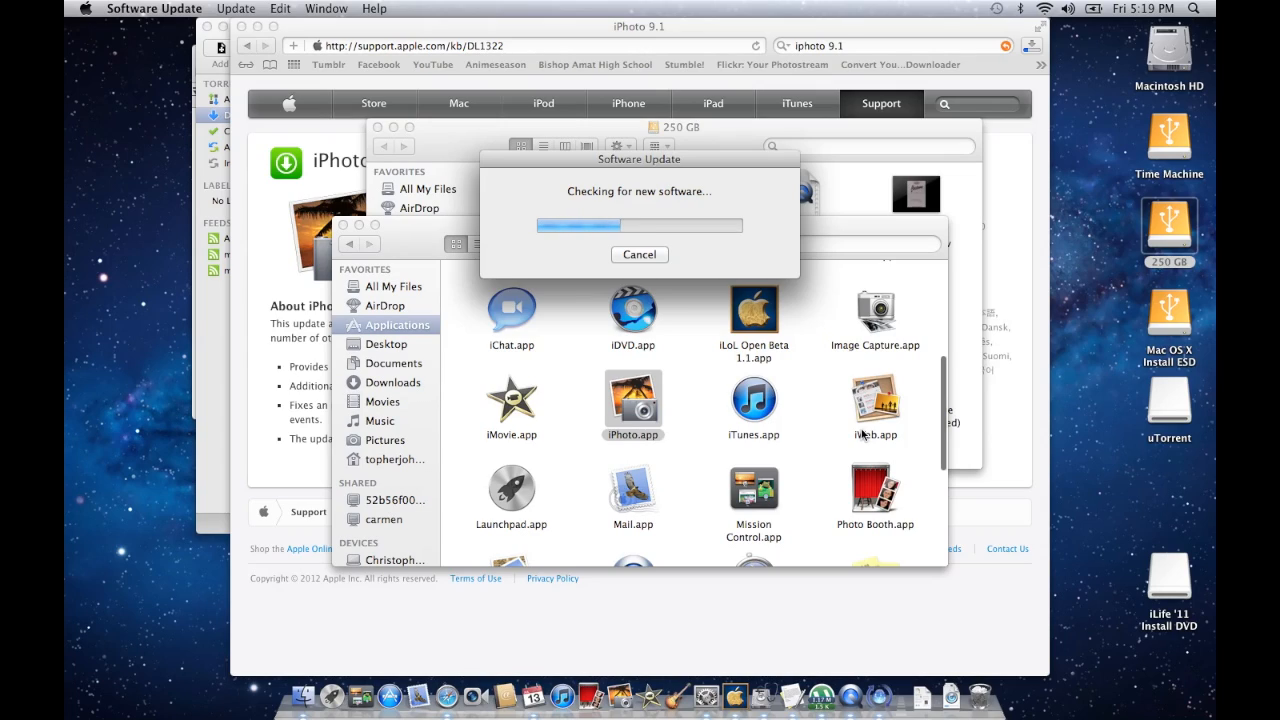
- Expand the eight-update details list and read the AirPort Utility update description
{"action": "left_click", "coordinate": [639, 254]}
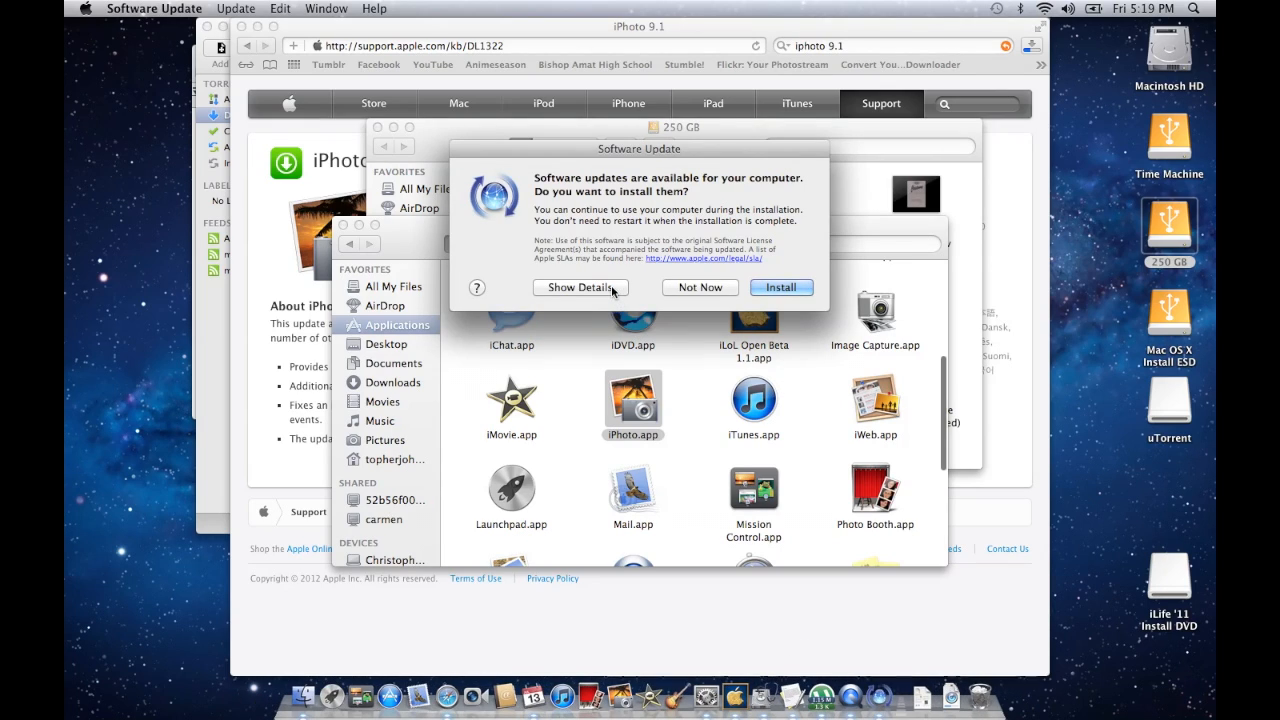
{"action": "left_click", "coordinate": [576, 287]}
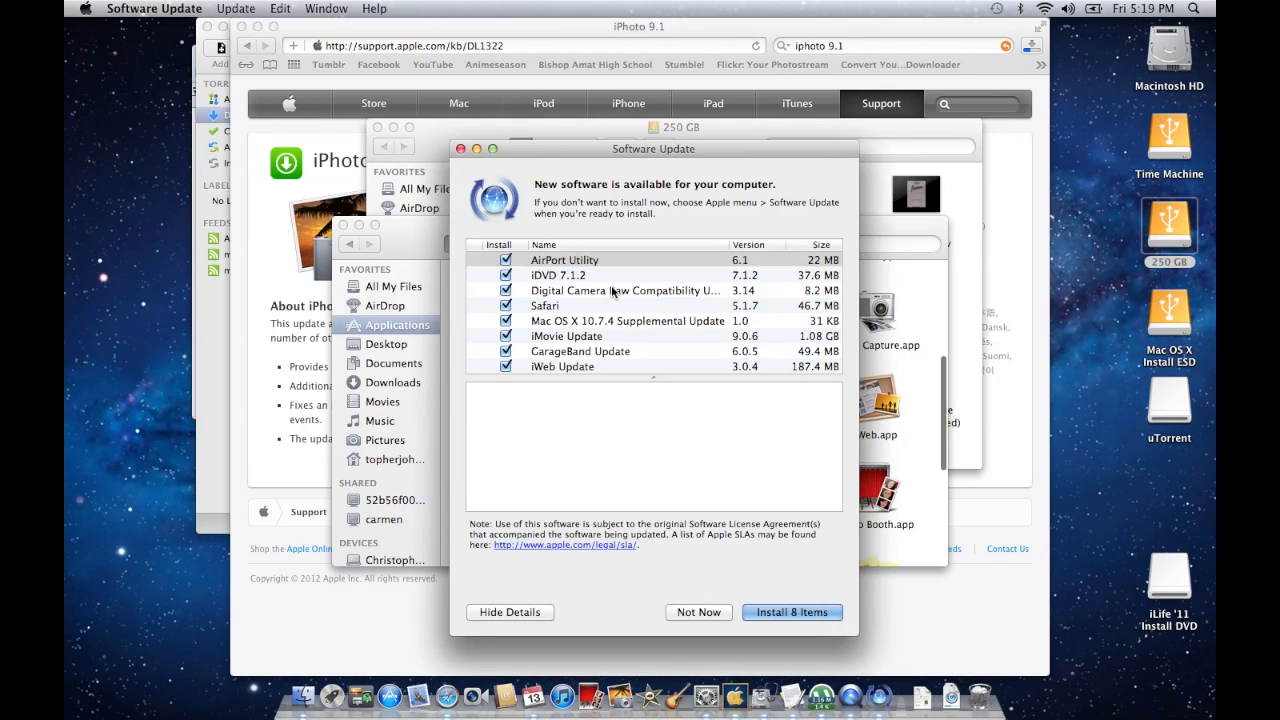
{"action": "left_click", "coordinate": [564, 259]}
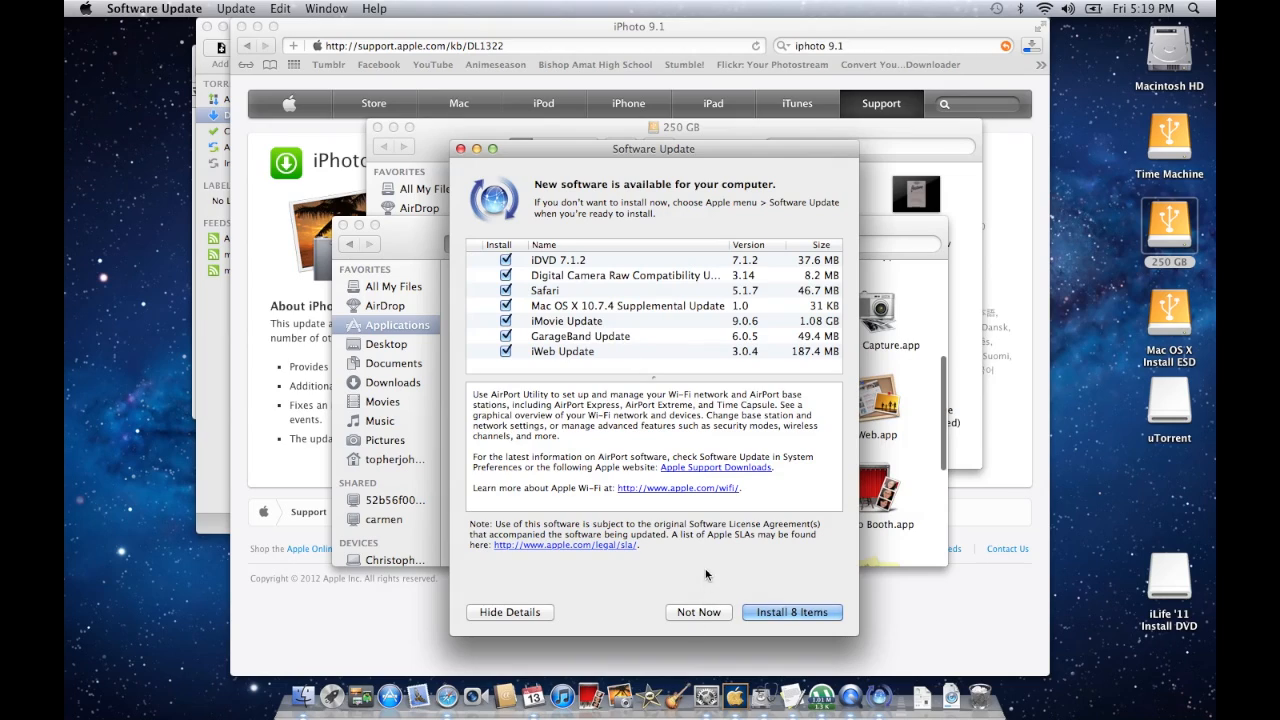
{"action": "mouse_move", "coordinate": [460, 168]}
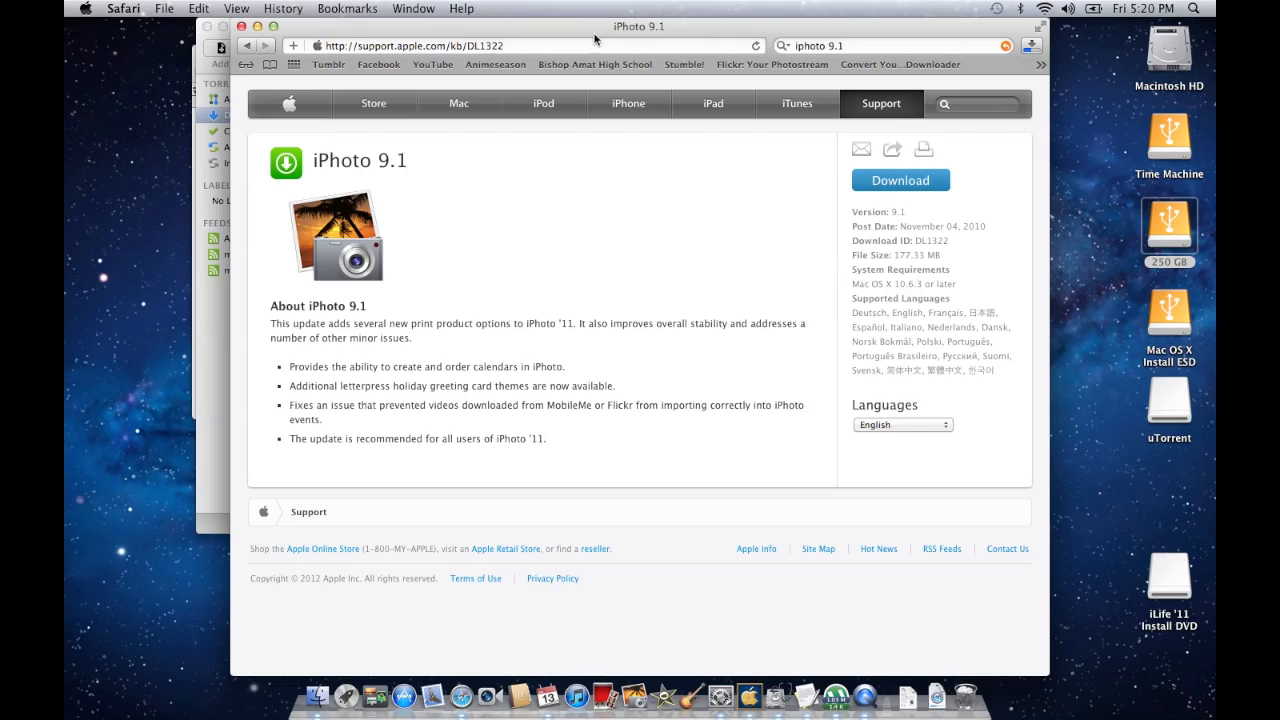
{"action": "mouse_move", "coordinate": [945, 225]}
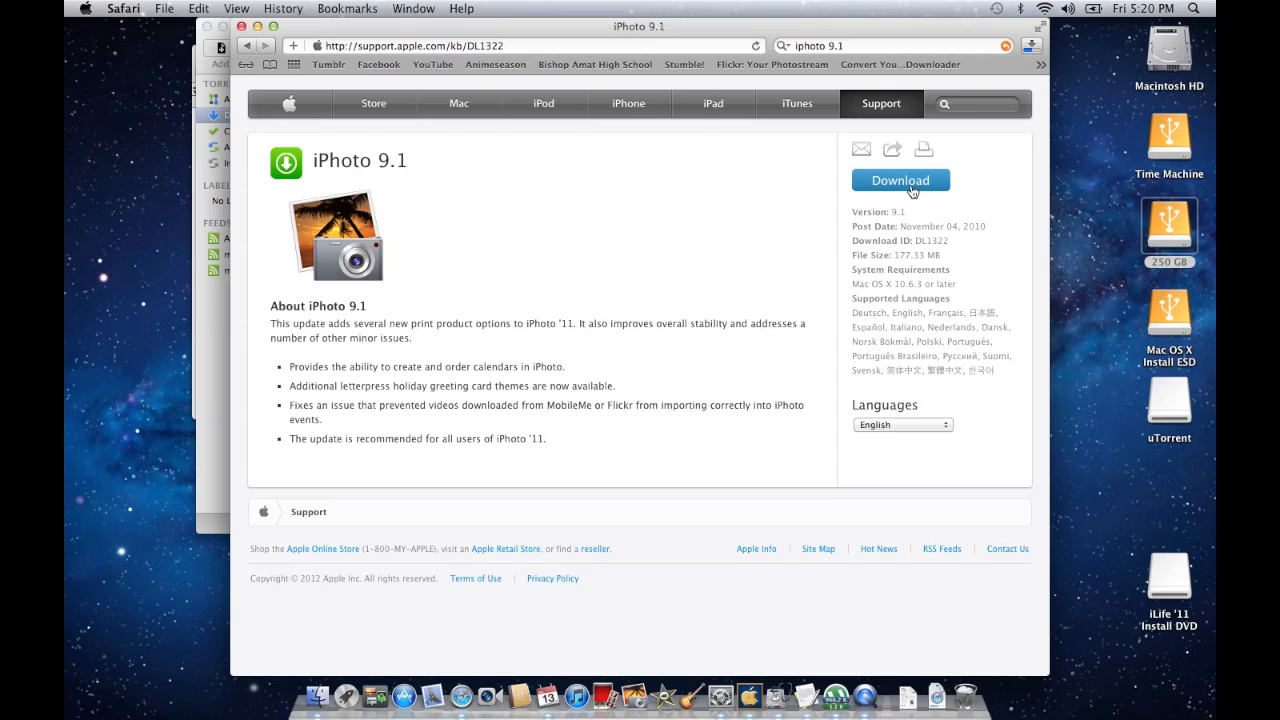
- Download the iPhoto 9.1 update from the support page and open its disk image
{"action": "left_click", "coordinate": [1030, 46]}
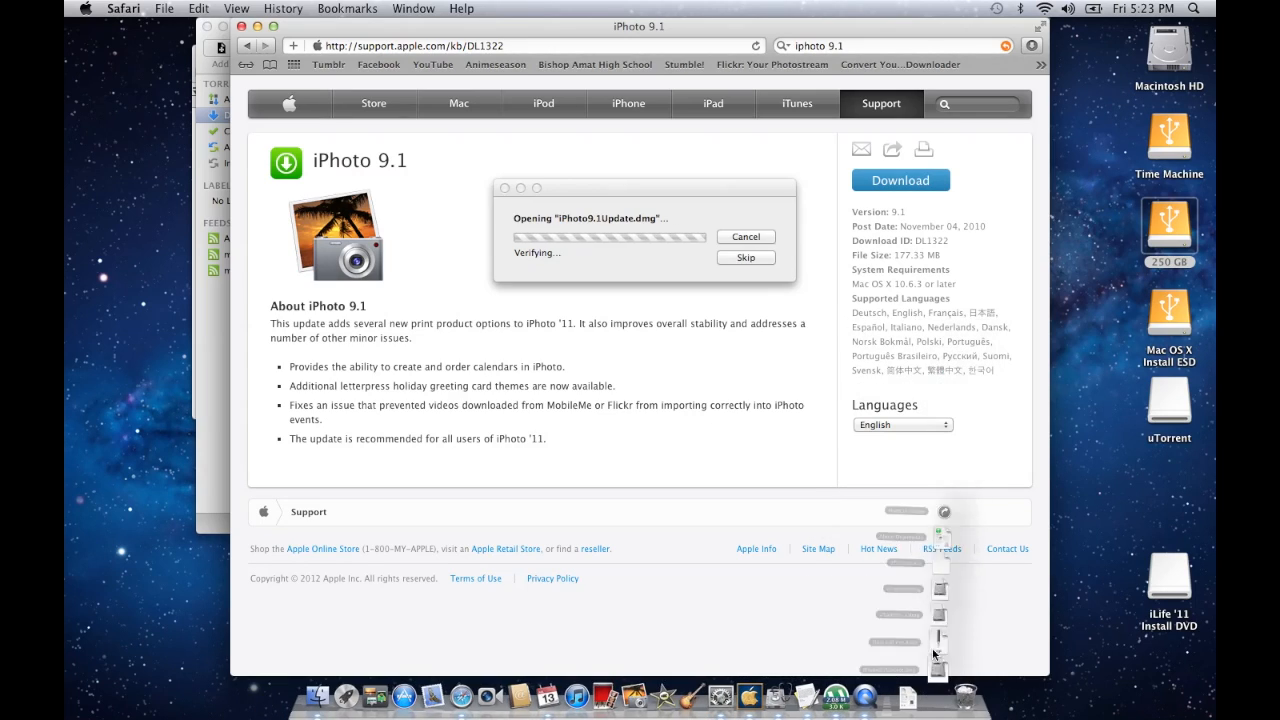
{"action": "left_click", "coordinate": [745, 257]}
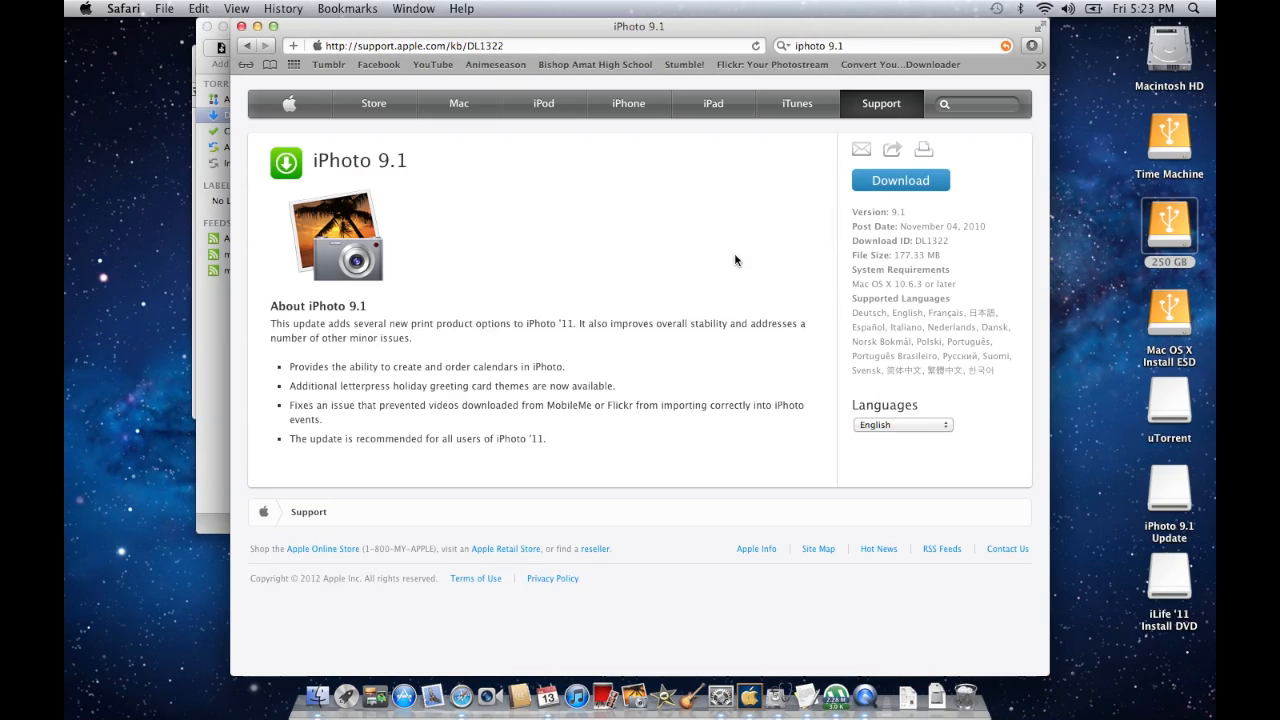
- Open the iPhoto 9.1 Update disk and launch iPhoto9.1Update.pkg
{"action": "left_click", "coordinate": [1168, 488]}
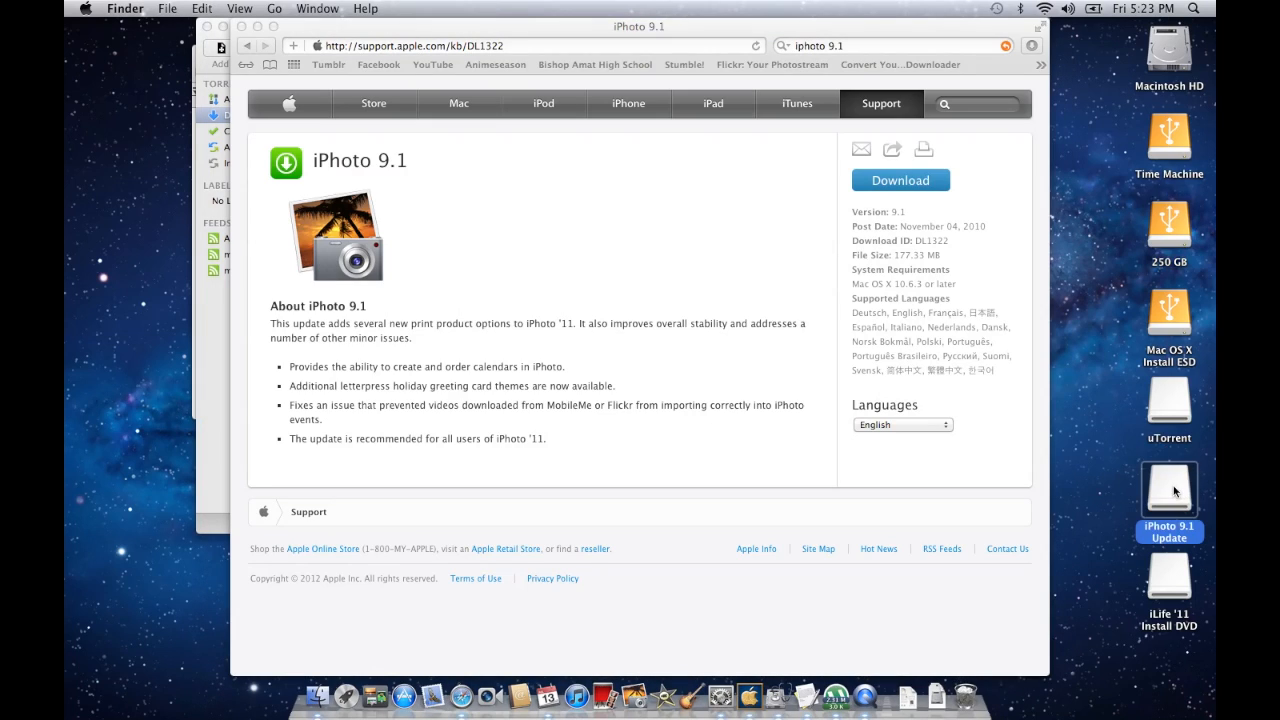
{"action": "double_click", "coordinate": [1168, 485]}
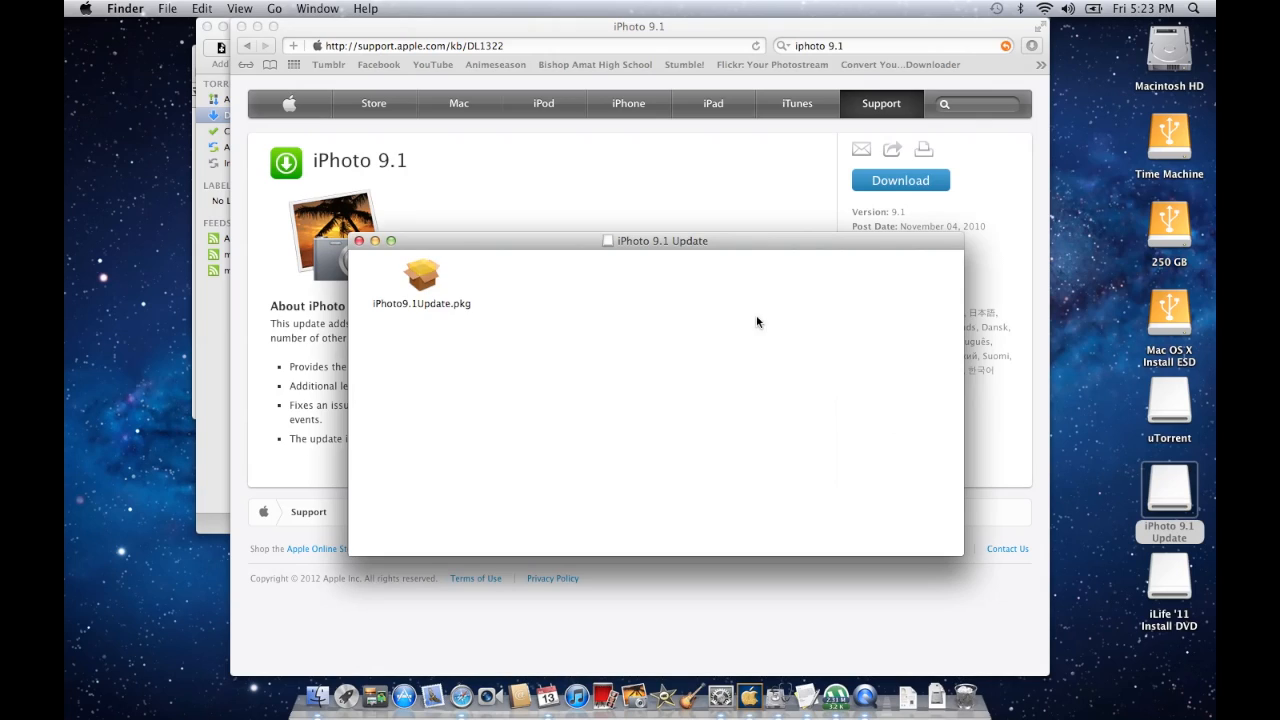
{"action": "left_click", "coordinate": [421, 278]}
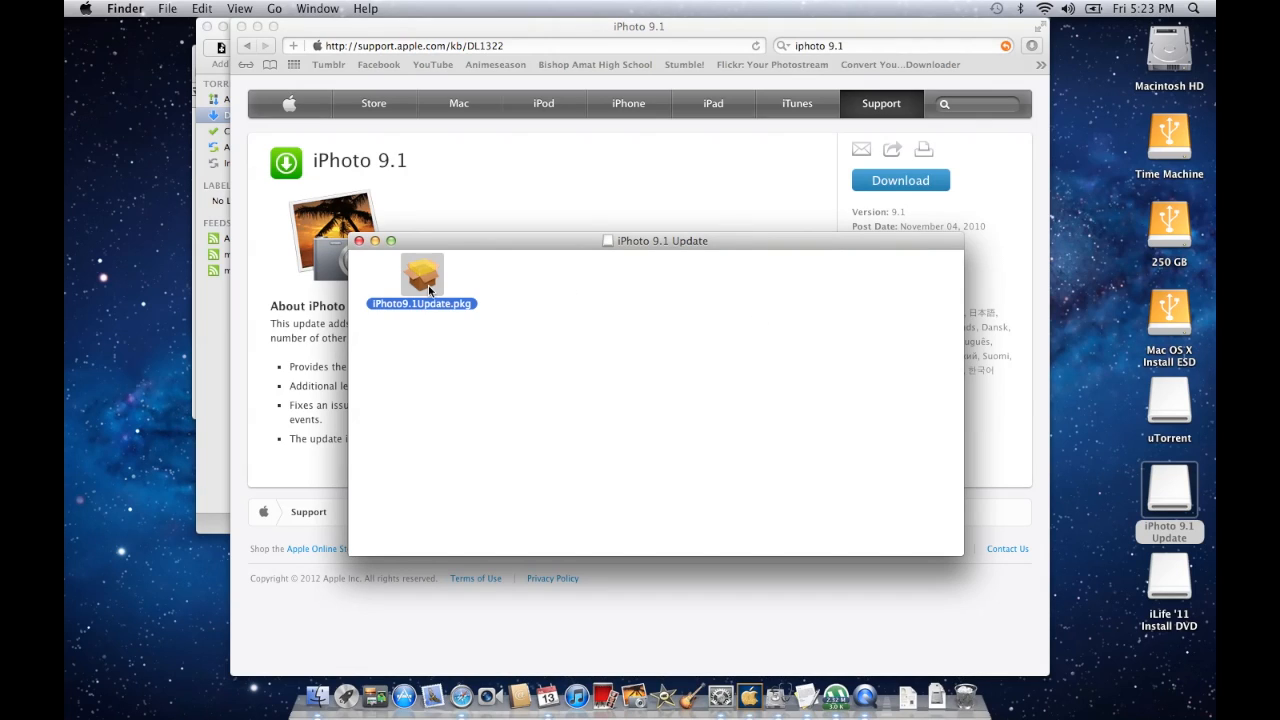
{"action": "double_click", "coordinate": [421, 275]}
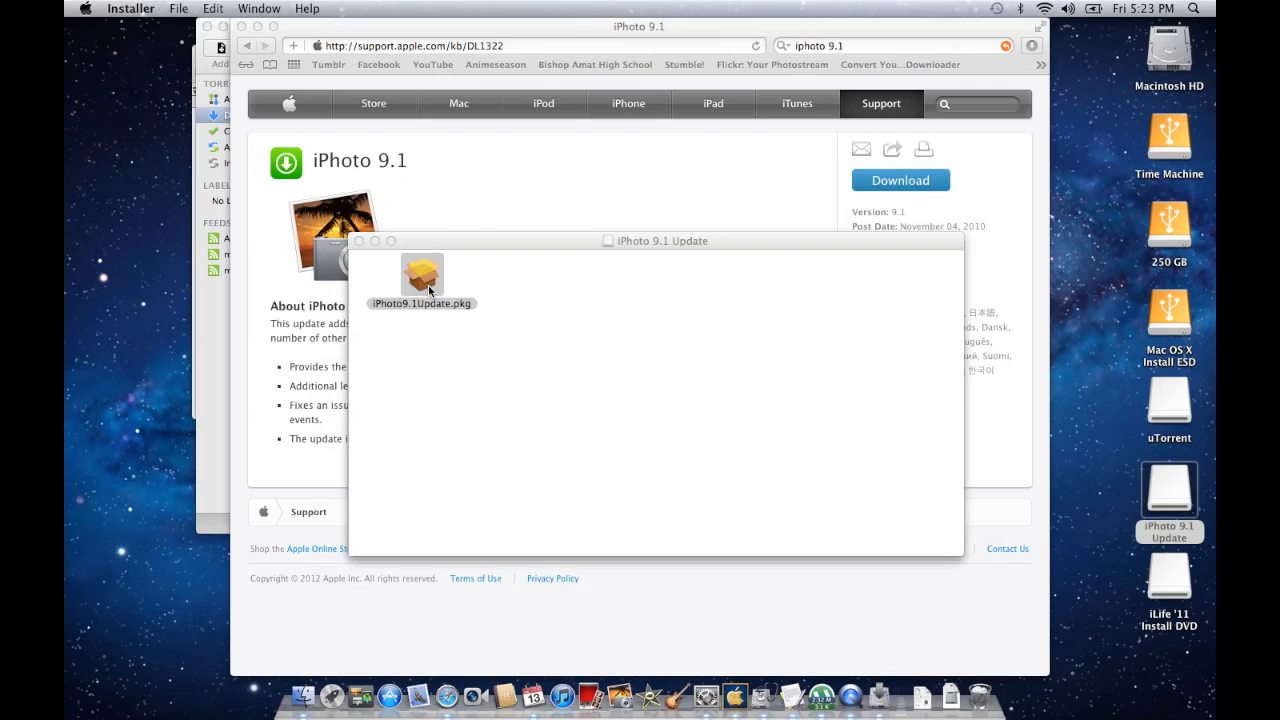
{"action": "double_click", "coordinate": [421, 275]}
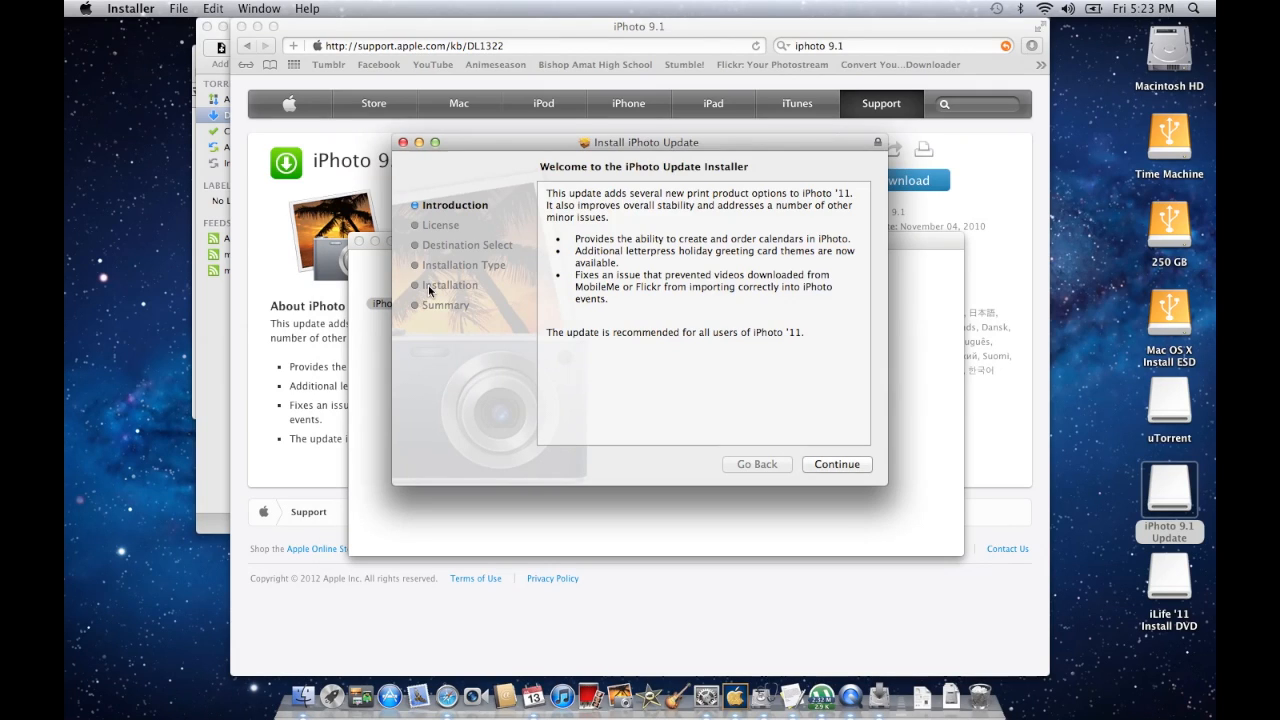
- Continue past the introduction, agree to the license, and start installing on Macintosh HD
{"action": "left_click", "coordinate": [837, 464]}
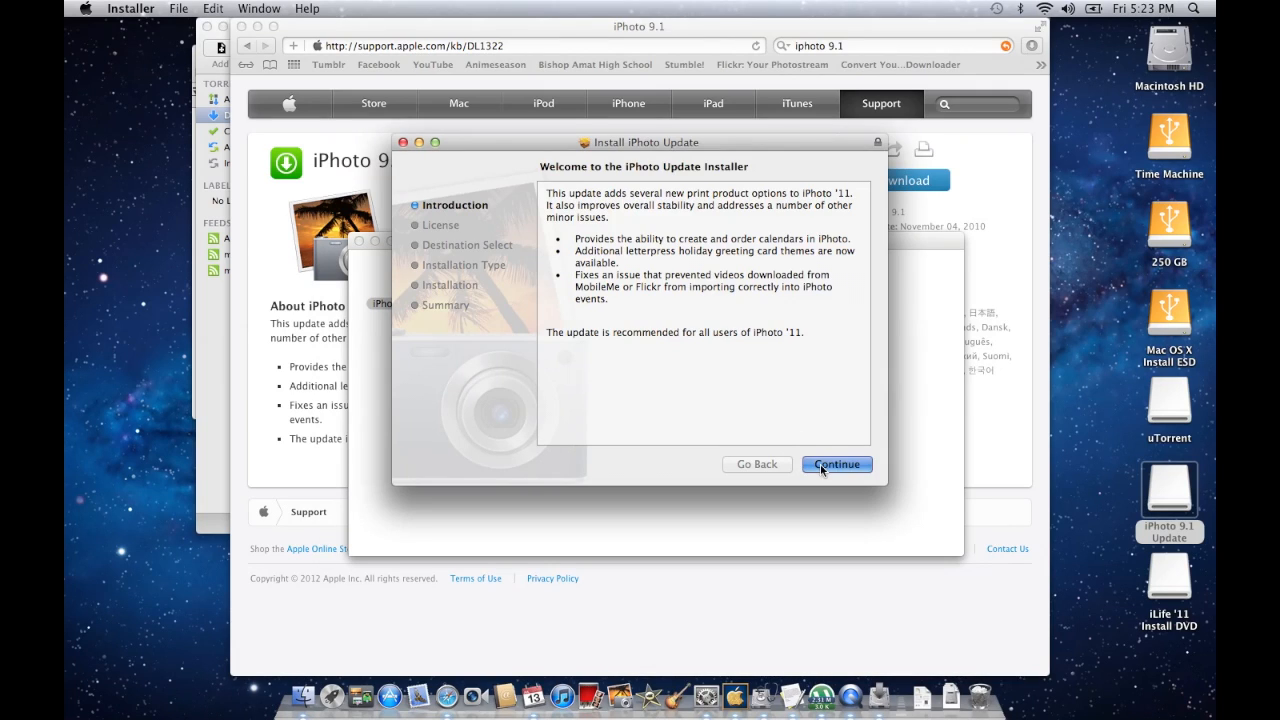
{"action": "left_click", "coordinate": [837, 464]}
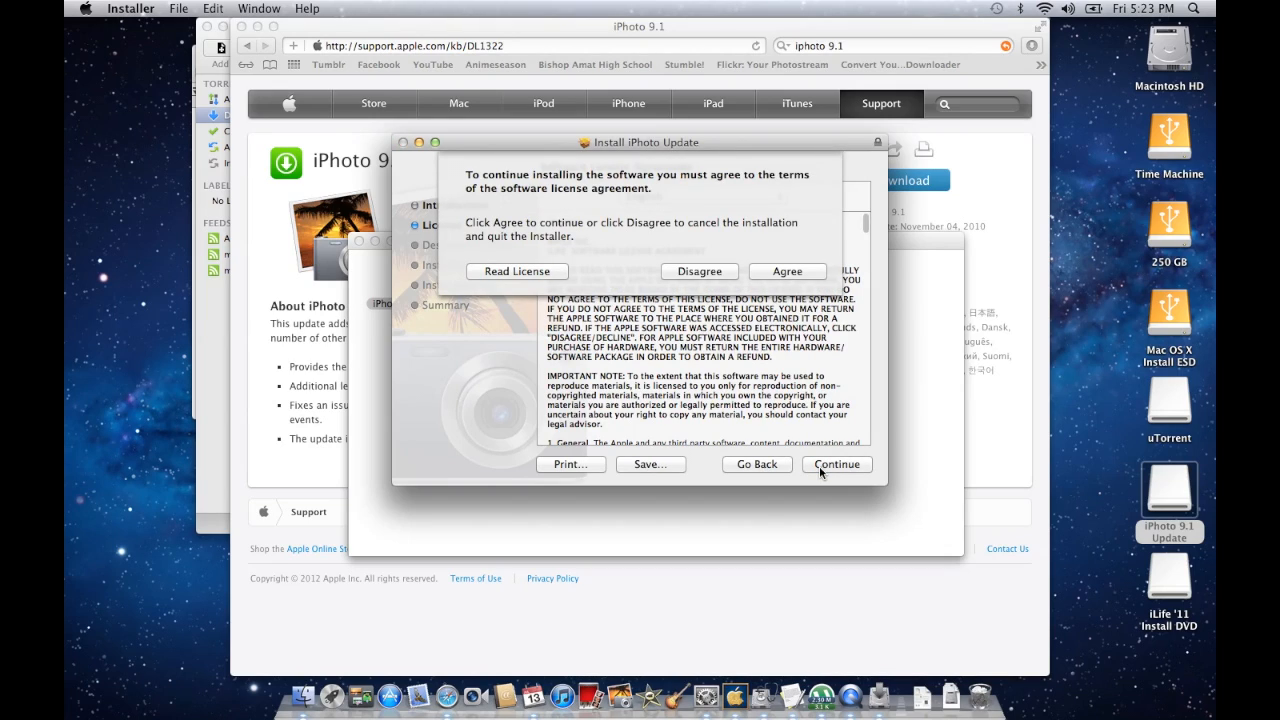
{"action": "left_click", "coordinate": [836, 464]}
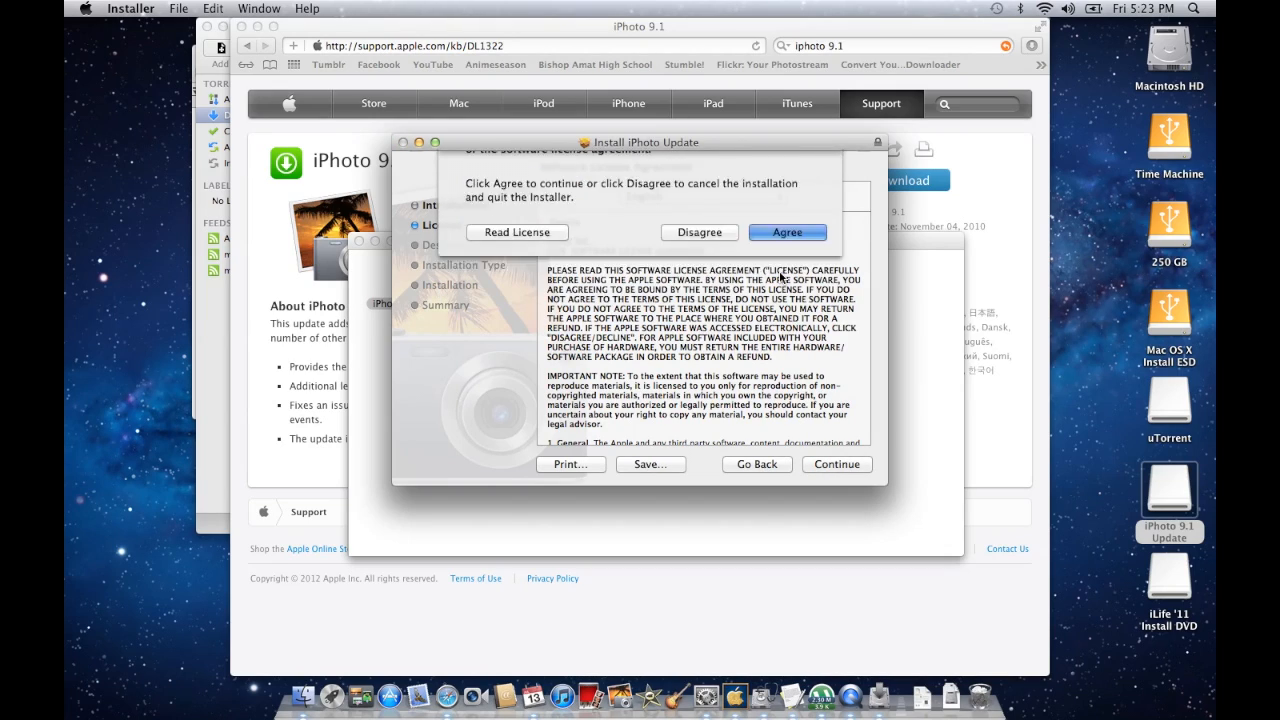
{"action": "left_click", "coordinate": [787, 231]}
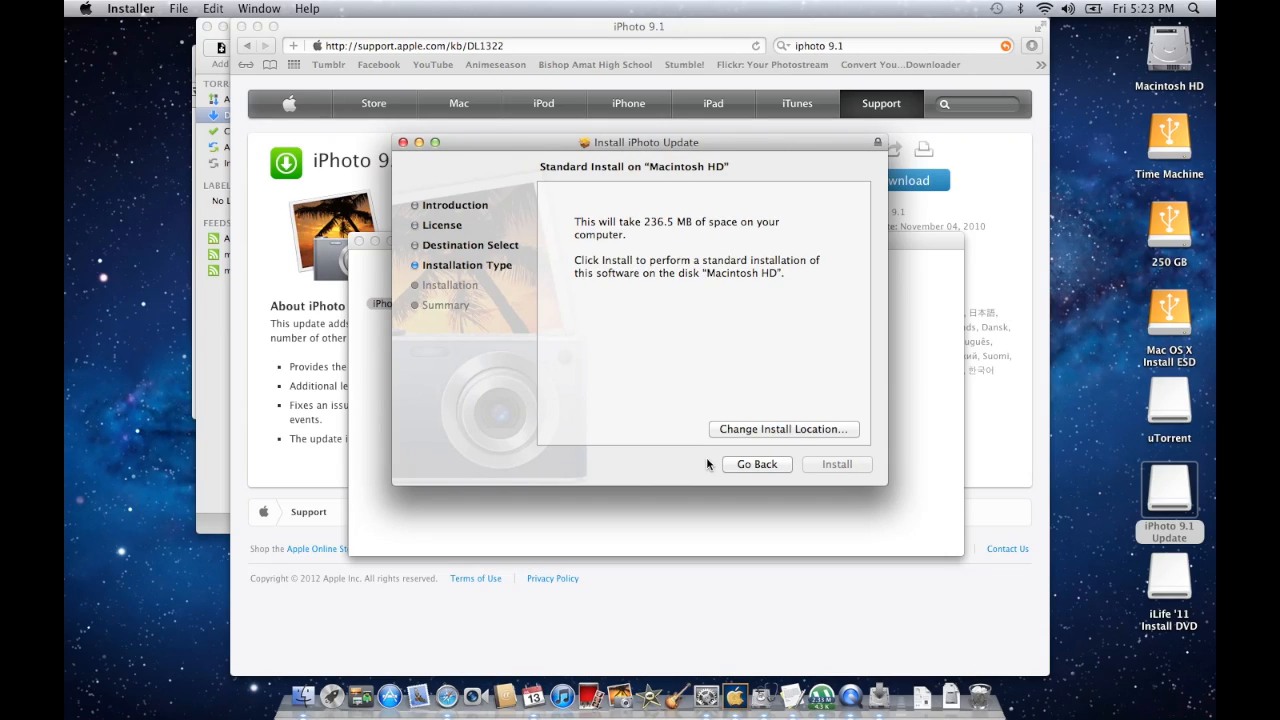
{"action": "left_click", "coordinate": [836, 464]}
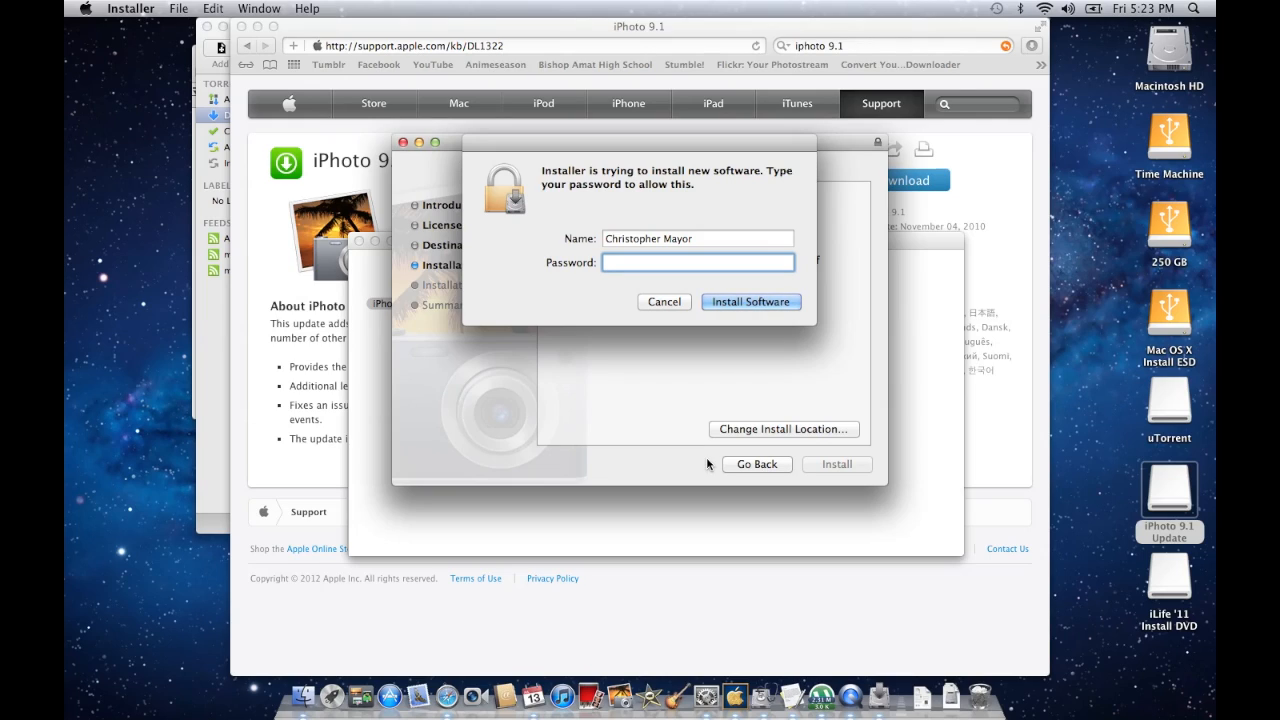
- Authorize the iPhoto 9.1 install and close Installer after it reports success
{"action": "left_click", "coordinate": [751, 301]}
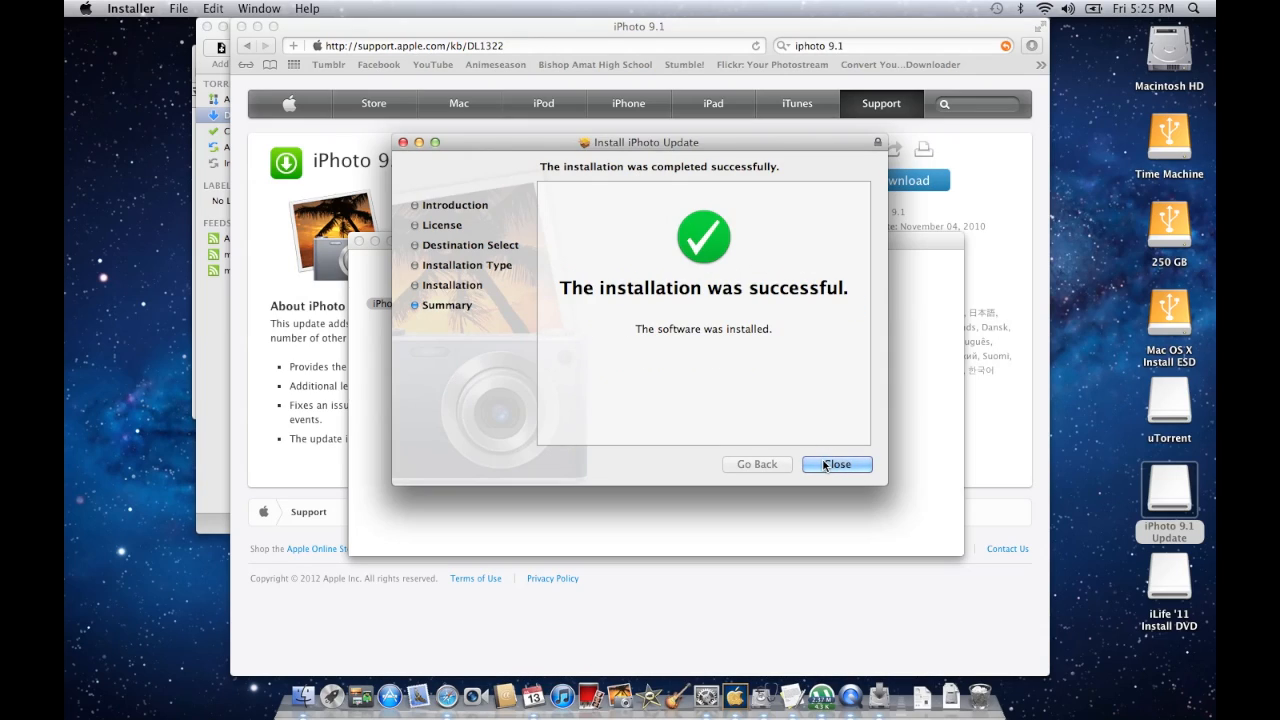
{"action": "left_click", "coordinate": [836, 463]}
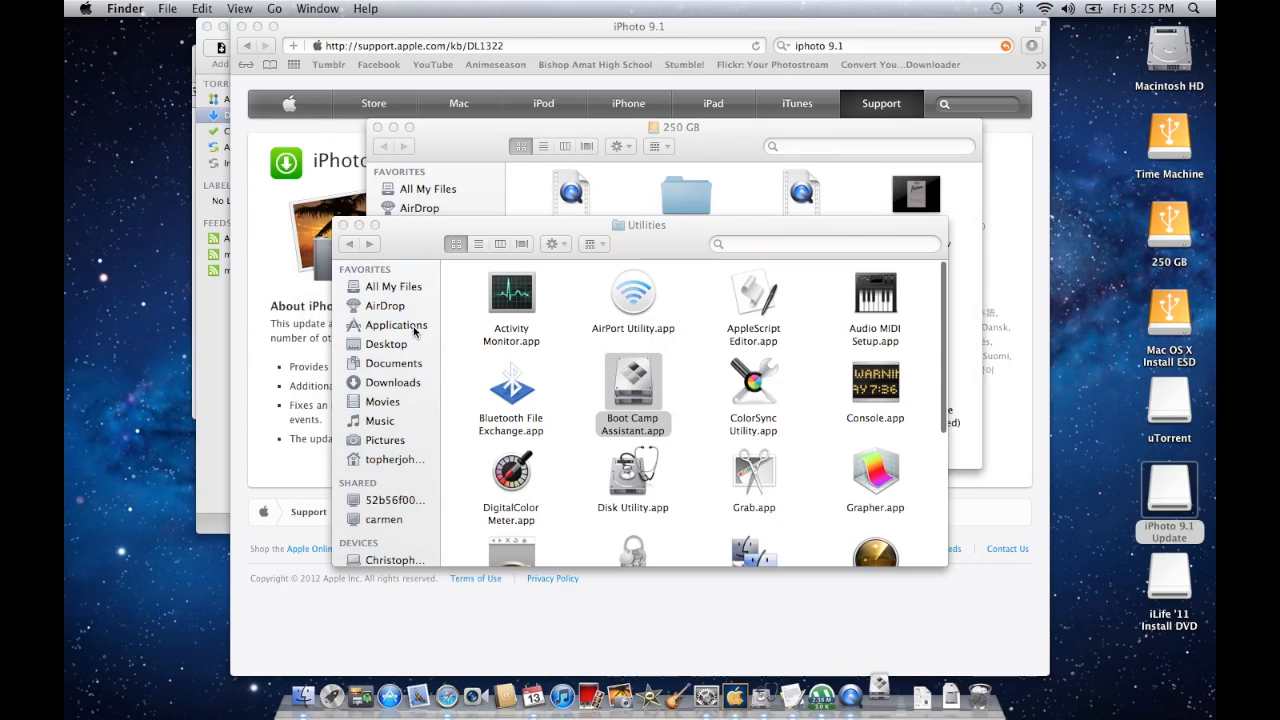
- Open Applications and launch iPhoto.app to its Events library
{"action": "double_click", "coordinate": [632, 381]}
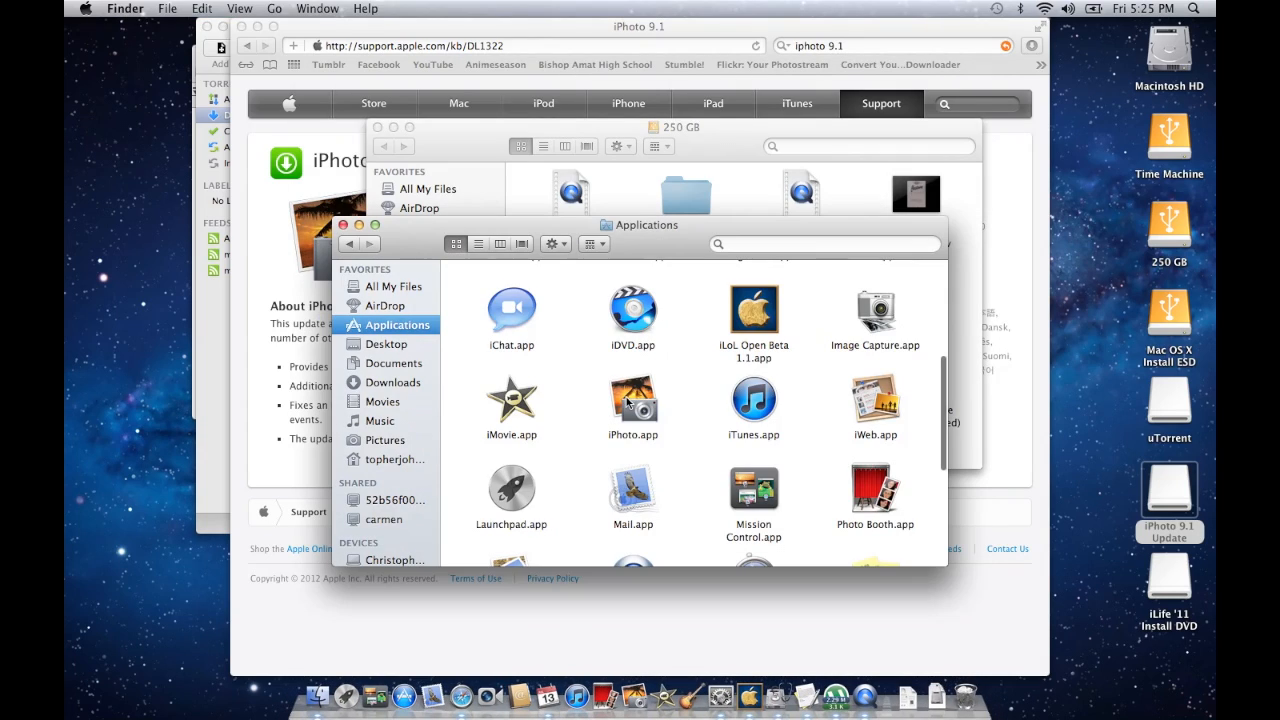
{"action": "left_click", "coordinate": [632, 405]}
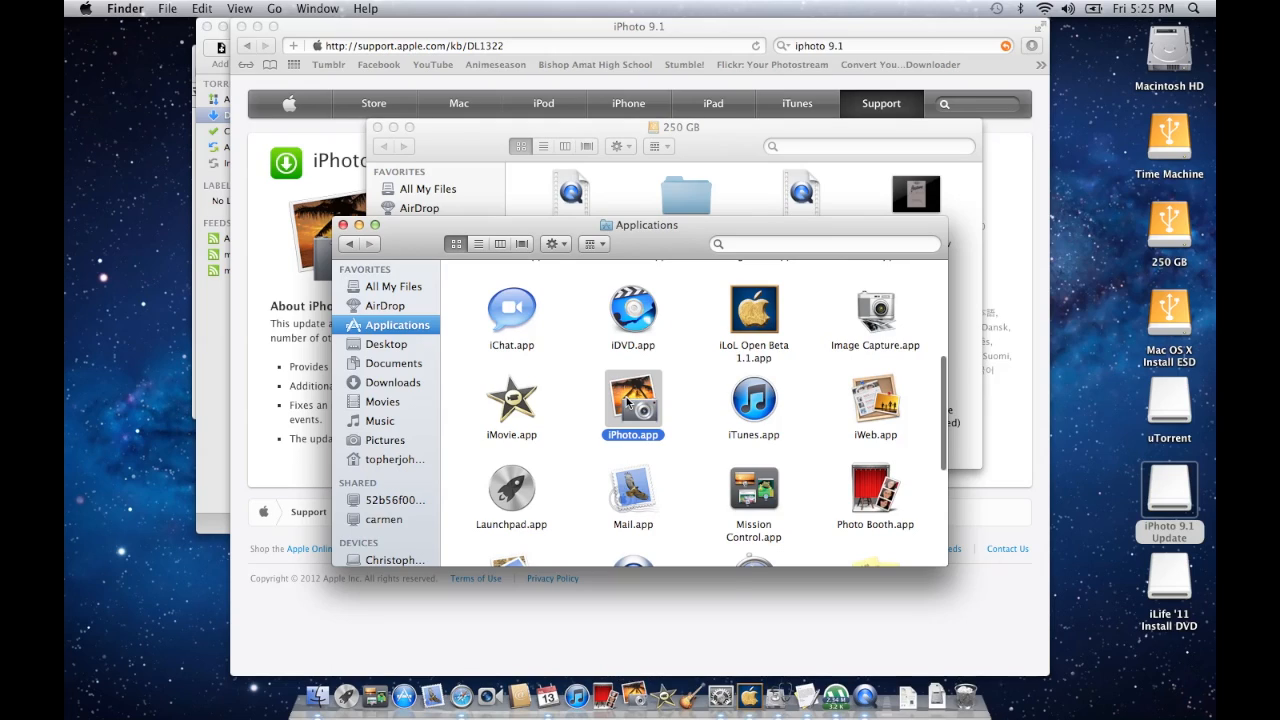
{"action": "double_click", "coordinate": [632, 397]}
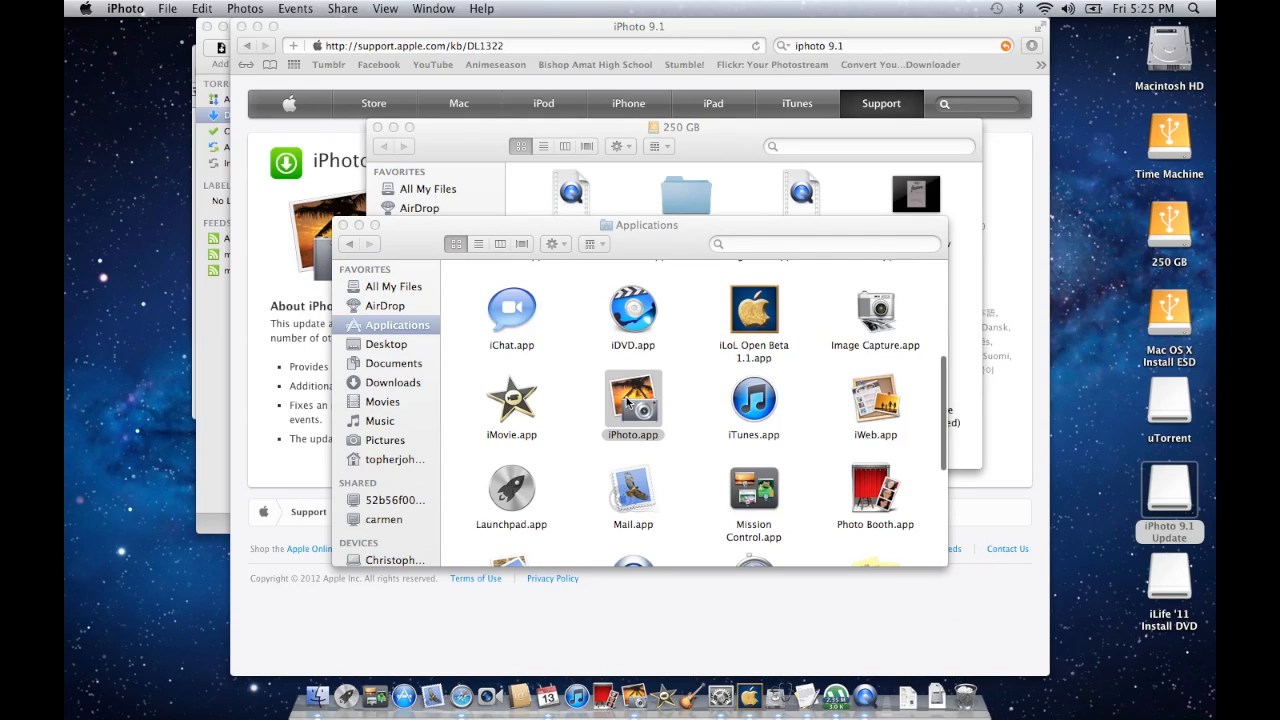
{"action": "mouse_move", "coordinate": [723, 550]}
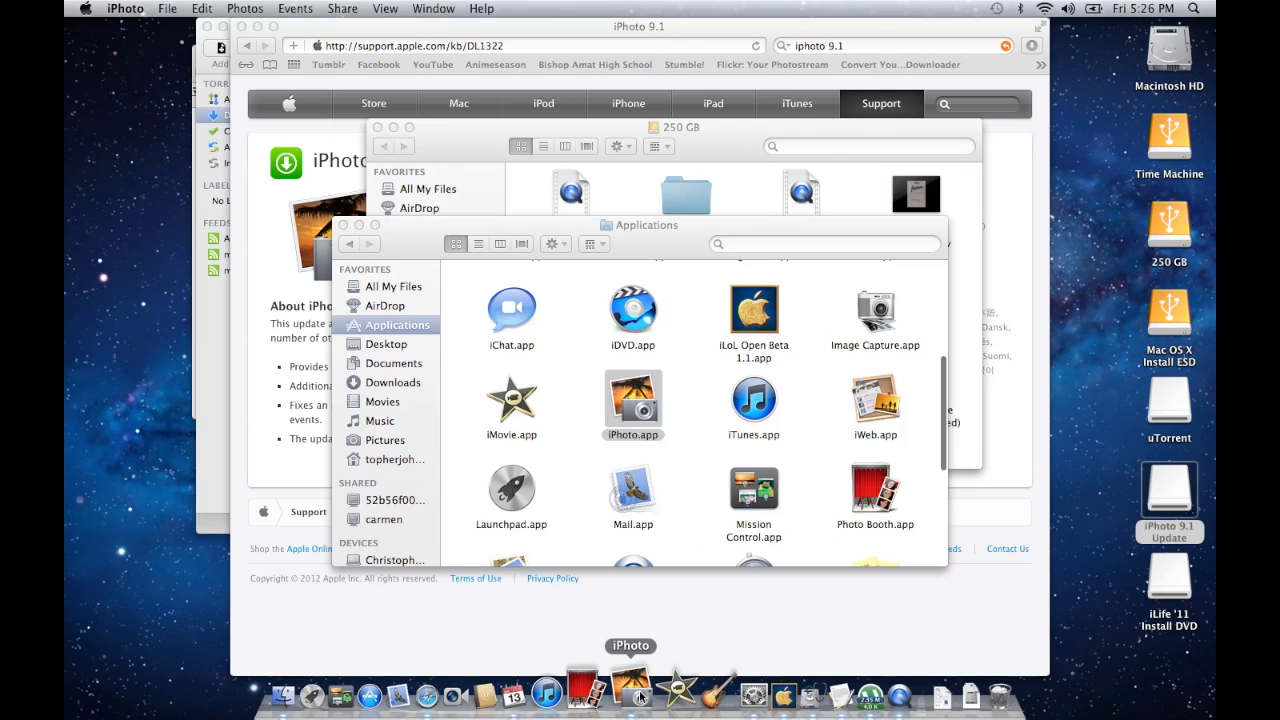
{"action": "double_click", "coordinate": [632, 398]}
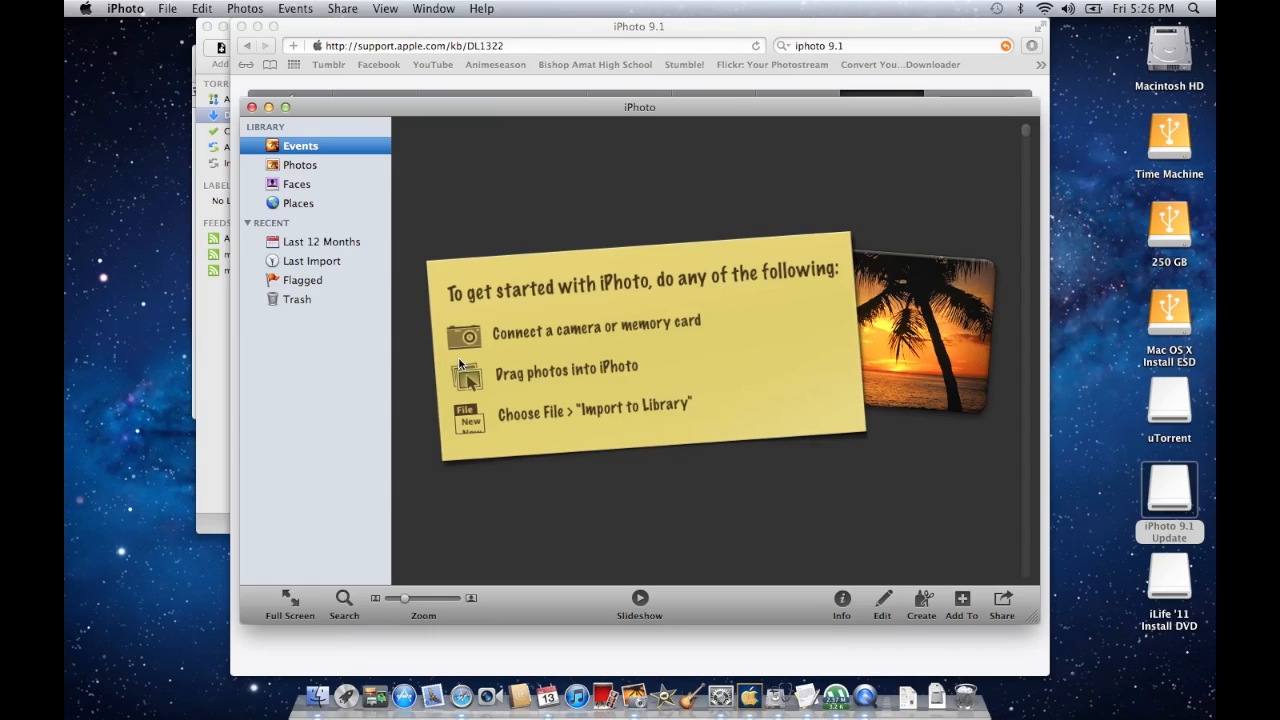
- Move the iPhoto window aside, run Software Update, and quit iPhoto from the Dock
{"action": "left_click_drag", "start_coordinate": [639, 107], "coordinate": [665, 102]}
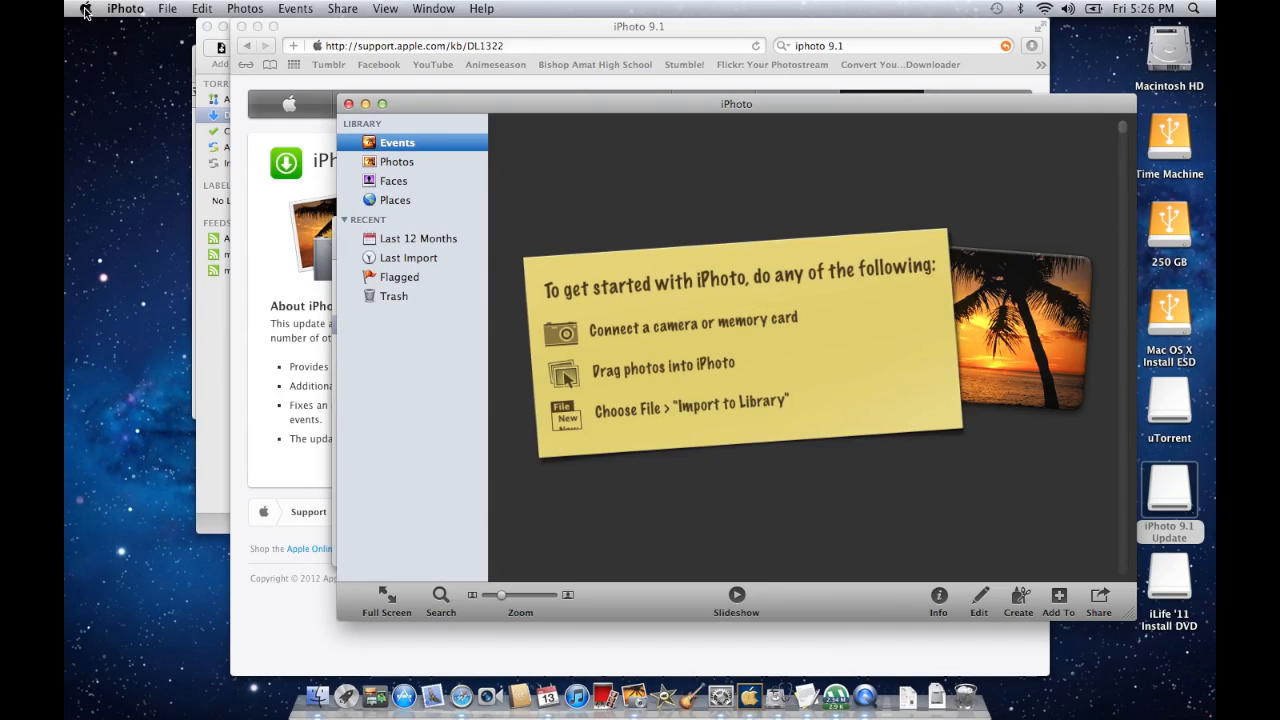
{"action": "left_click", "coordinate": [1168, 490]}
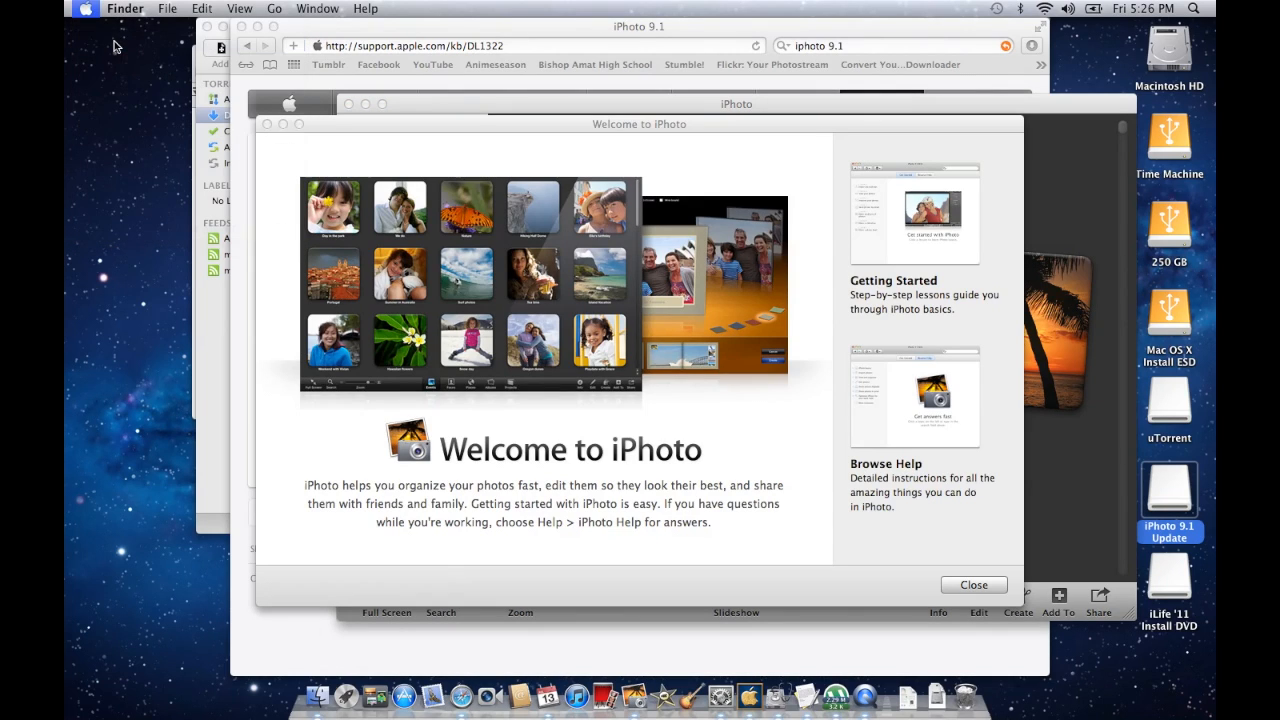
{"action": "left_click", "coordinate": [972, 584]}
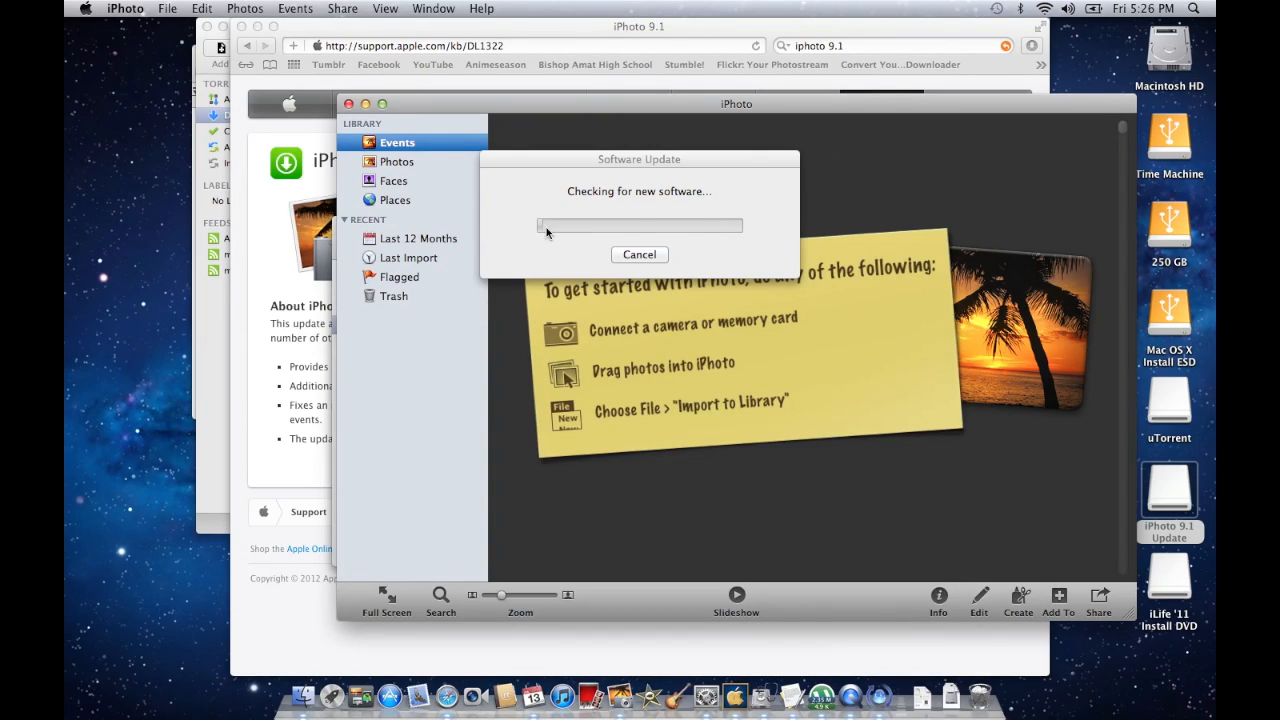
{"action": "mouse_move", "coordinate": [675, 690]}
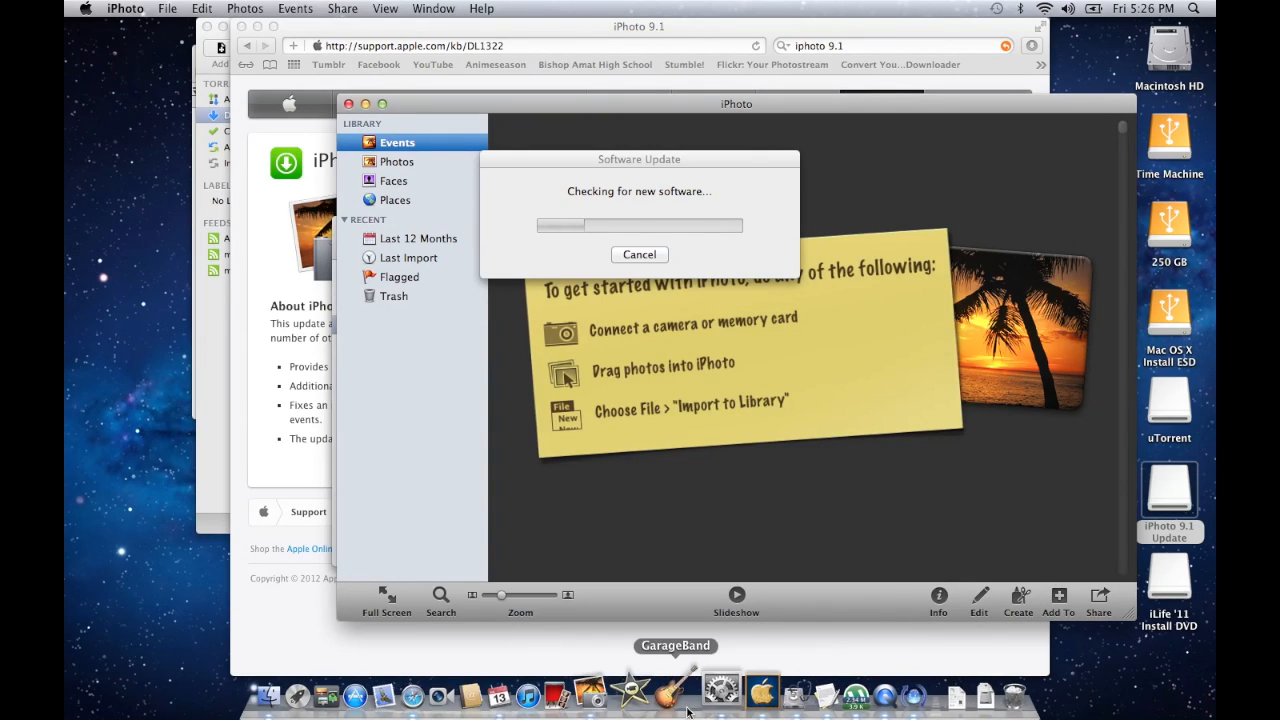
{"action": "mouse_move", "coordinate": [763, 690]}
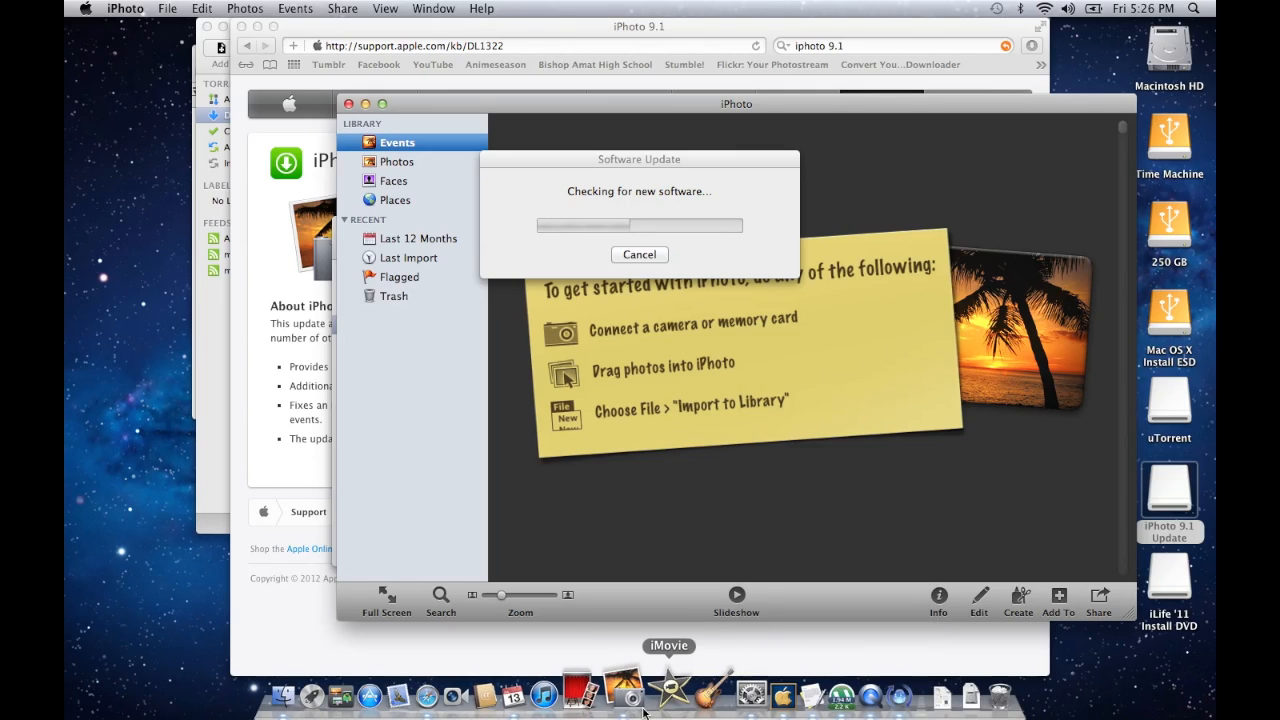
{"action": "right_click", "coordinate": [620, 690]}
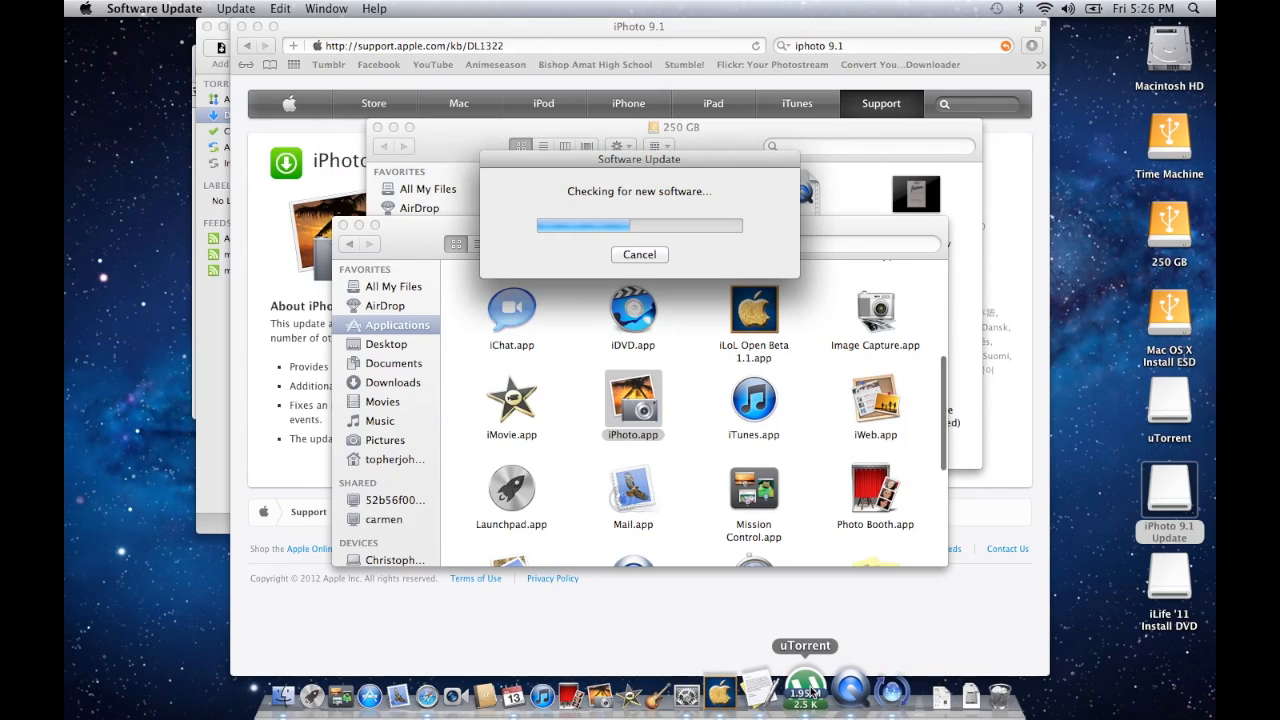
{"action": "mouse_move", "coordinate": [728, 688]}
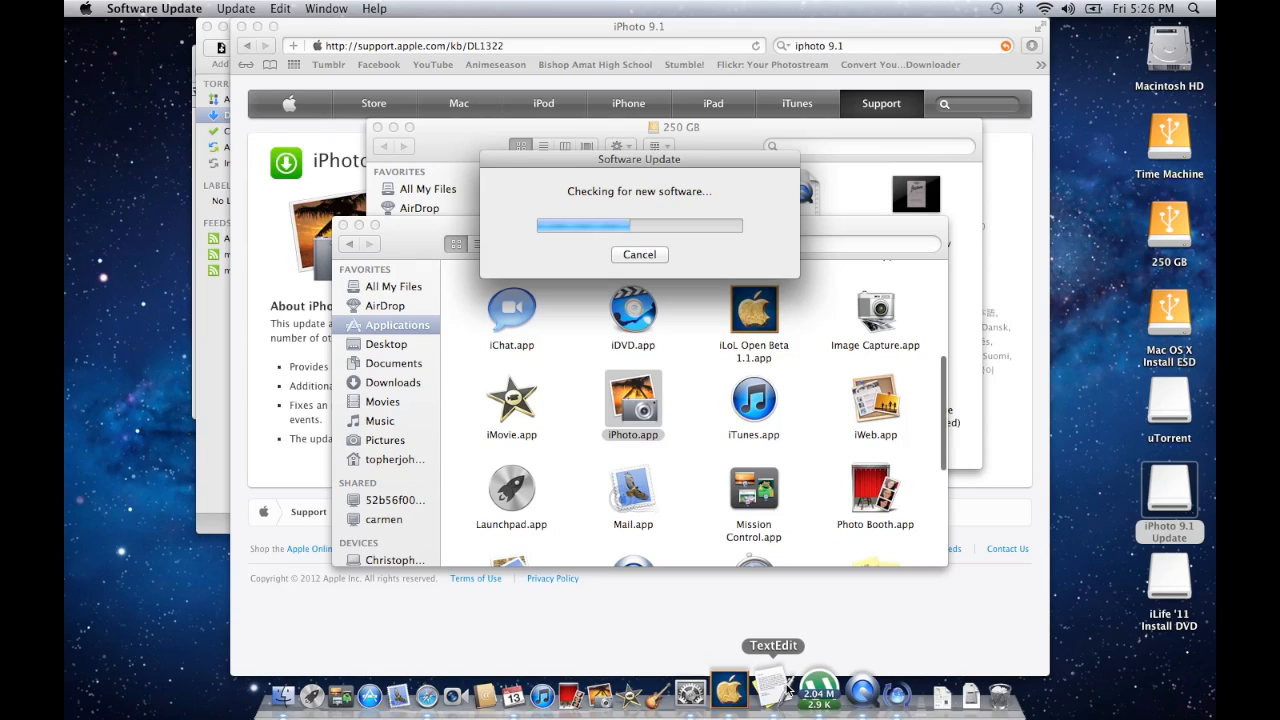
- Quit System Preferences from its Dock menu while the update check finishes
{"action": "right_click", "coordinate": [773, 688]}
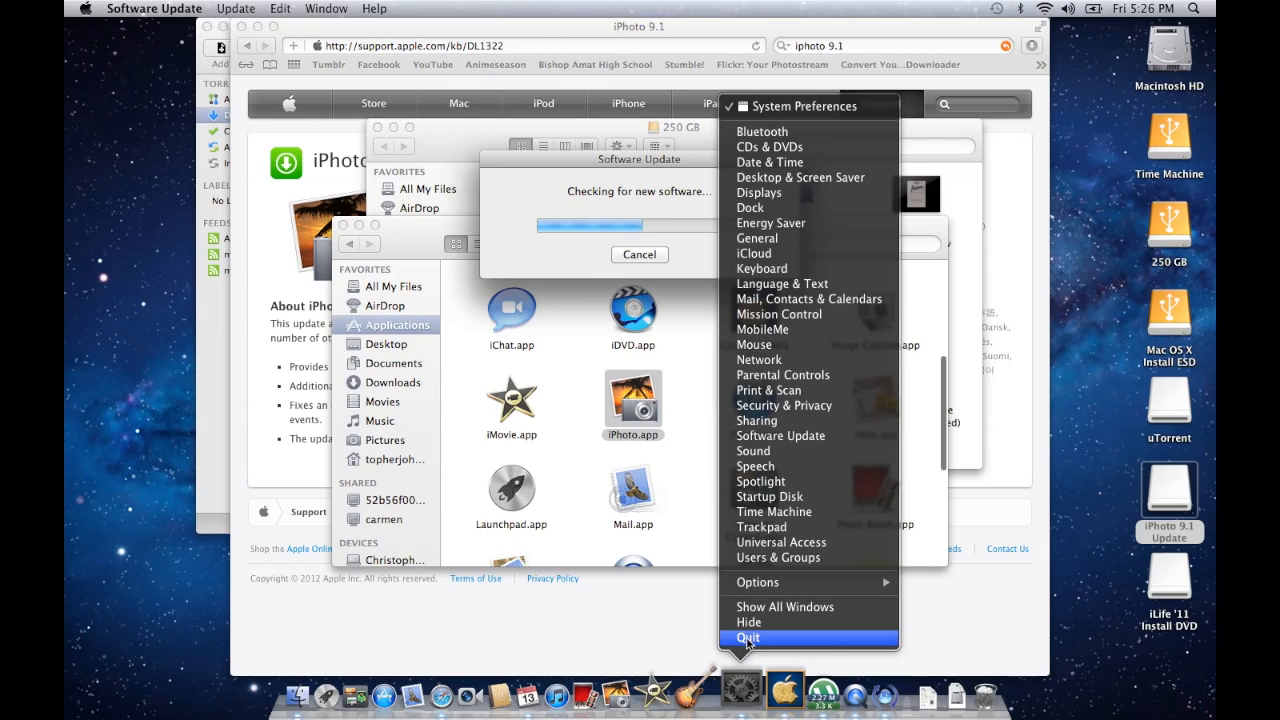
{"action": "left_click", "coordinate": [747, 638]}
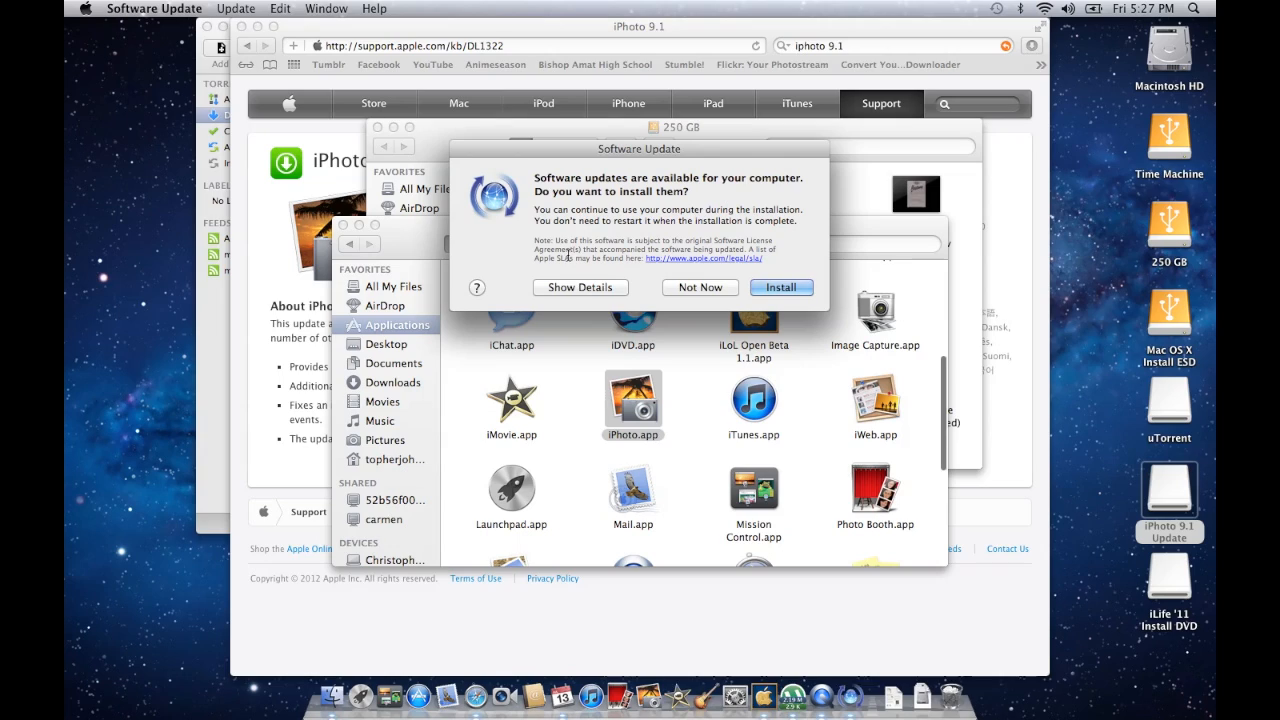
- Expand the nine-update details and scroll down to iPhoto Update 9.3.1
{"action": "left_click", "coordinate": [580, 287]}
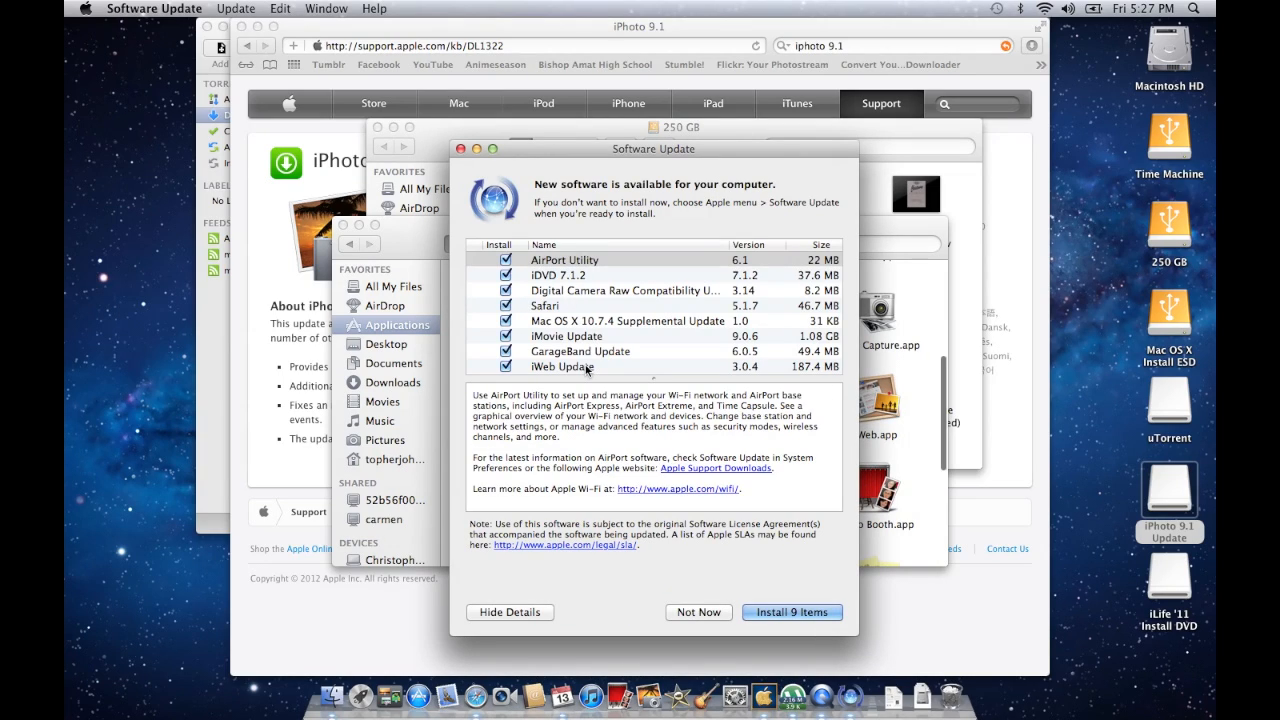
{"action": "scroll", "scroll_direction": "down", "scroll_amount": 3}
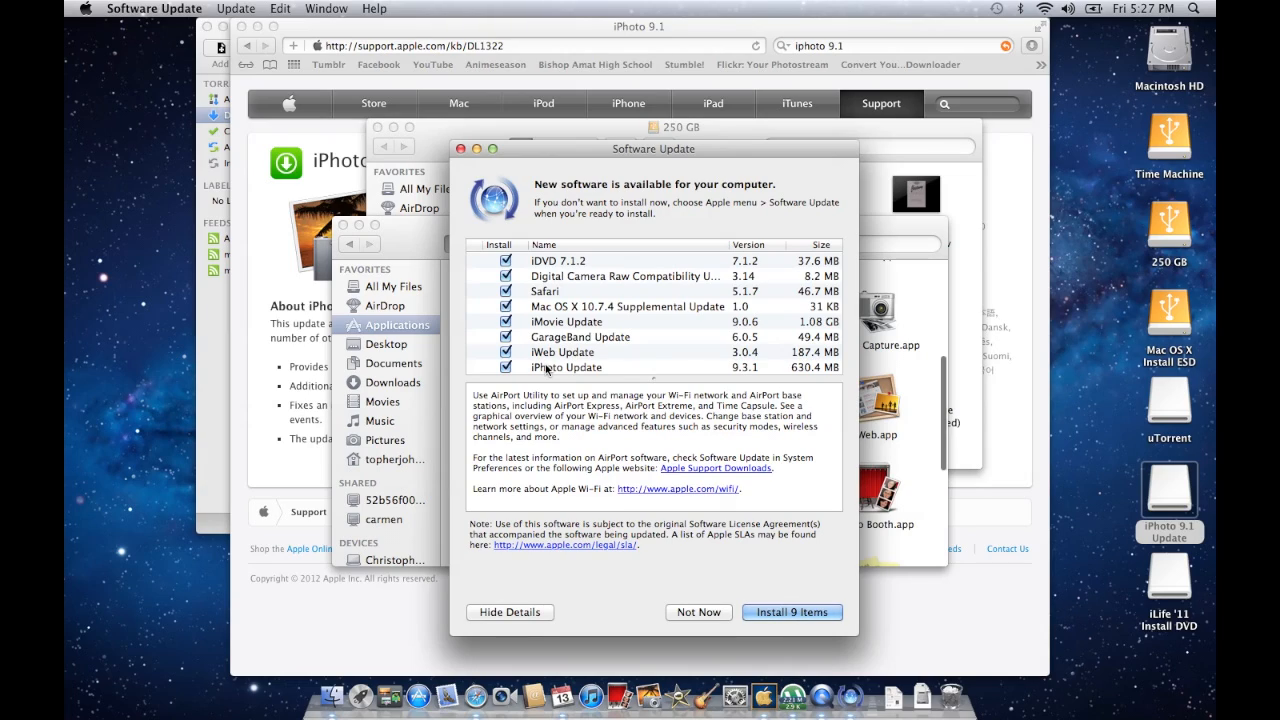
{"action": "mouse_move", "coordinate": [792, 612]}
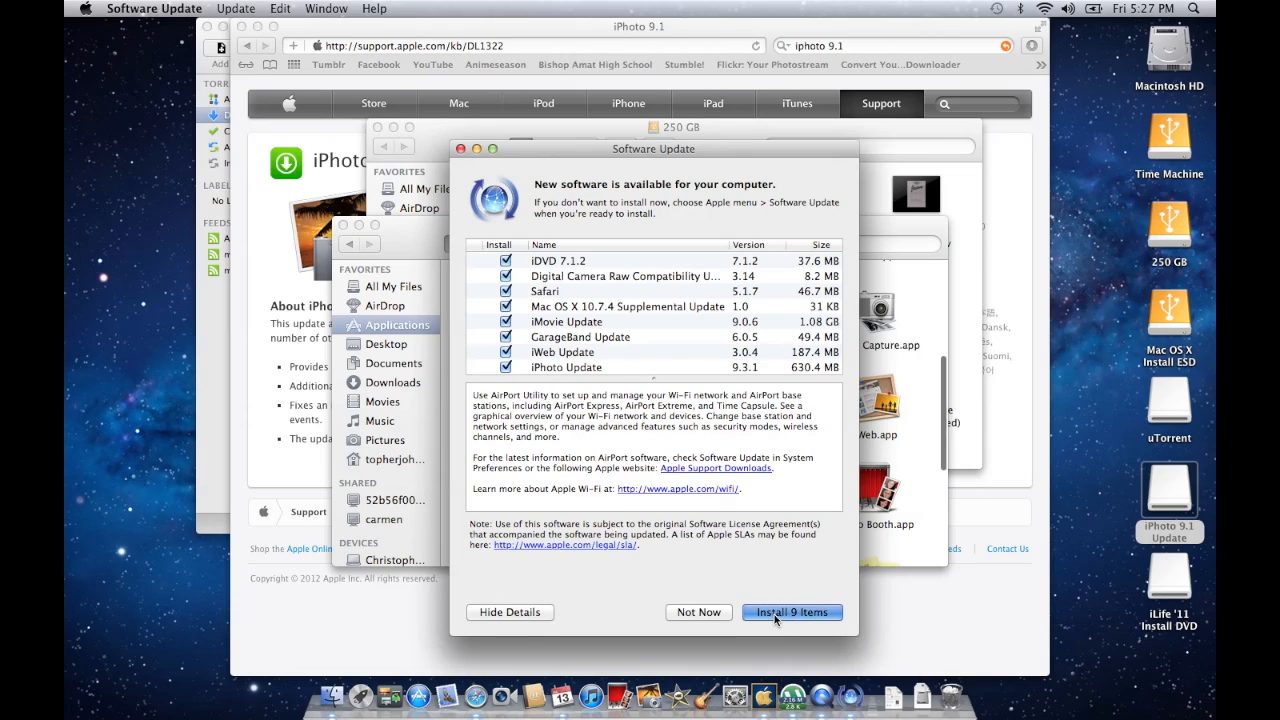